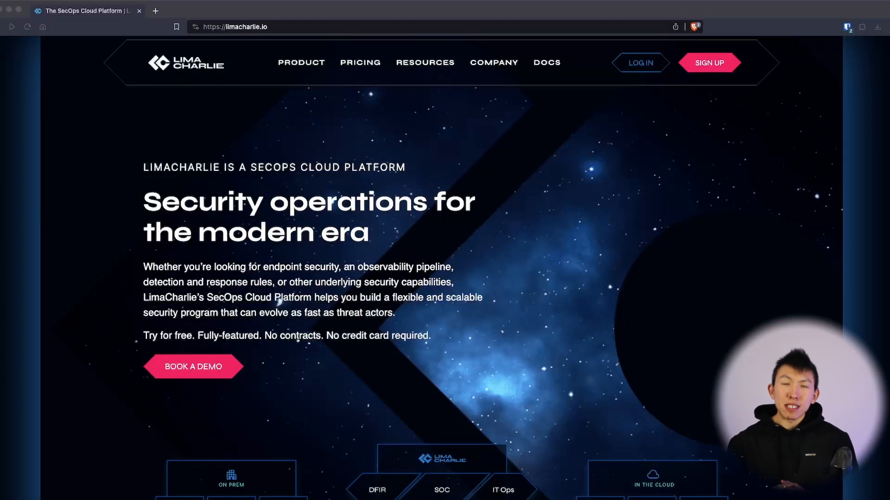
Log in through limacharlie.io's navigation menu to reach app.limacharlie.io/orgs
scroll("down", 3)
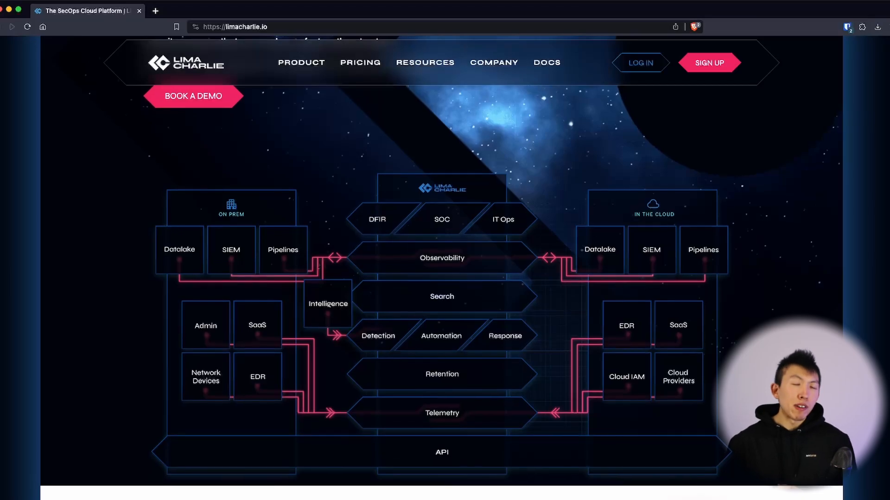
scroll("down", 3)
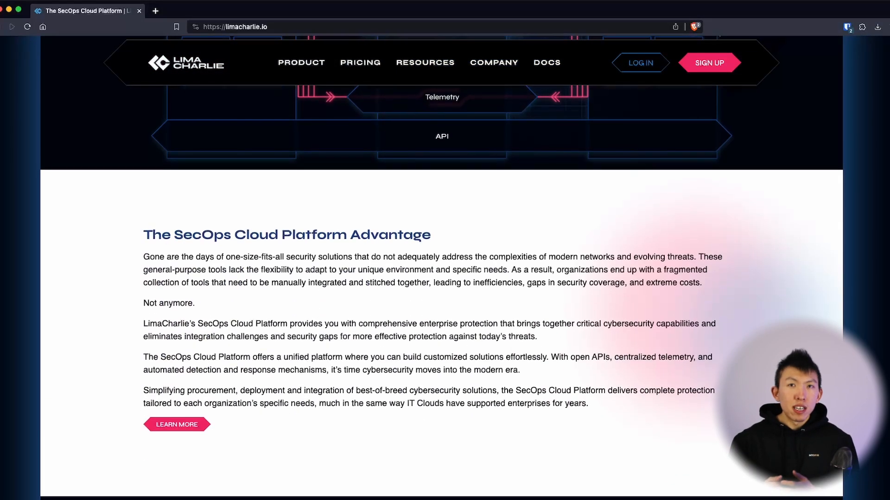
scroll("down", 3)
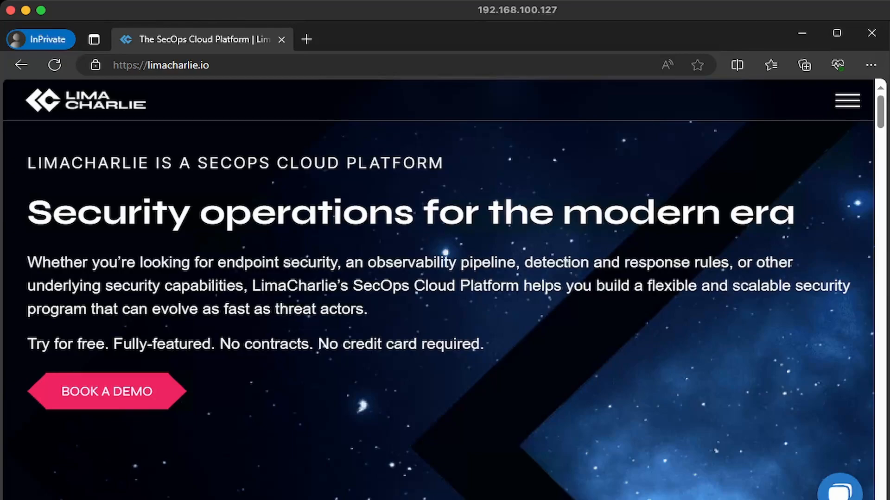
left_click(846, 100)
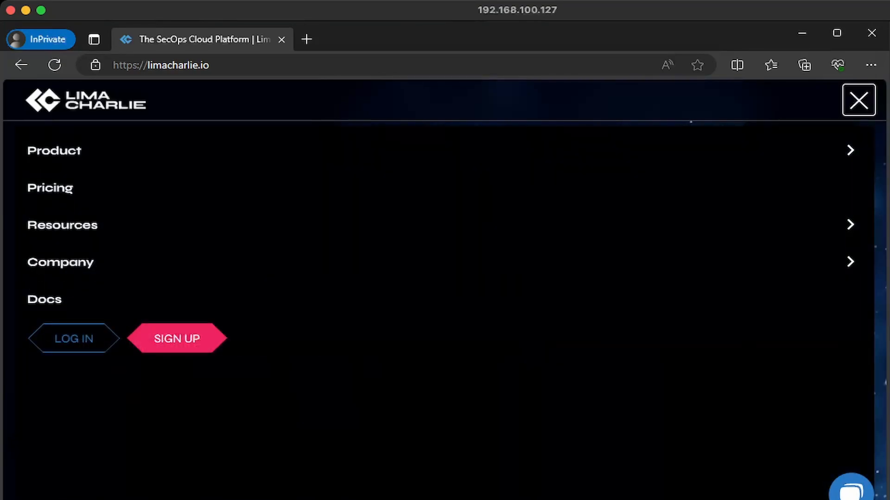
left_click(176, 339)
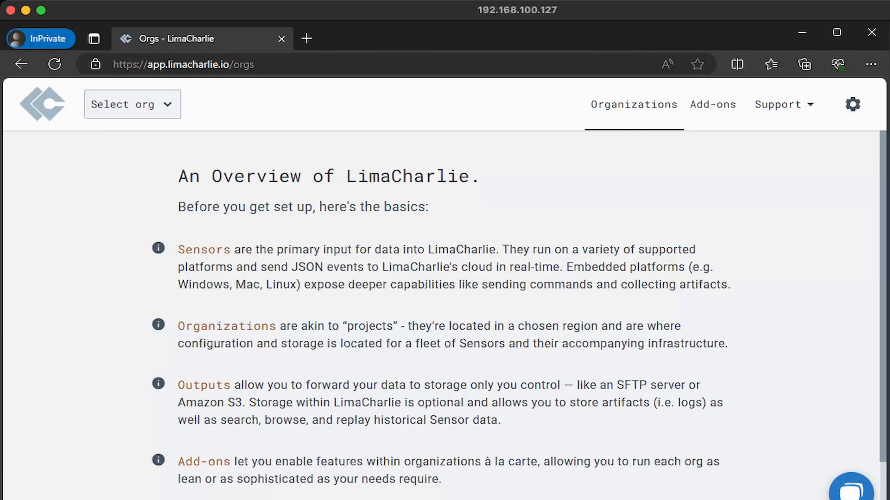
Scroll the overview and bring up the blank Create Organization form
scroll("down", 3)
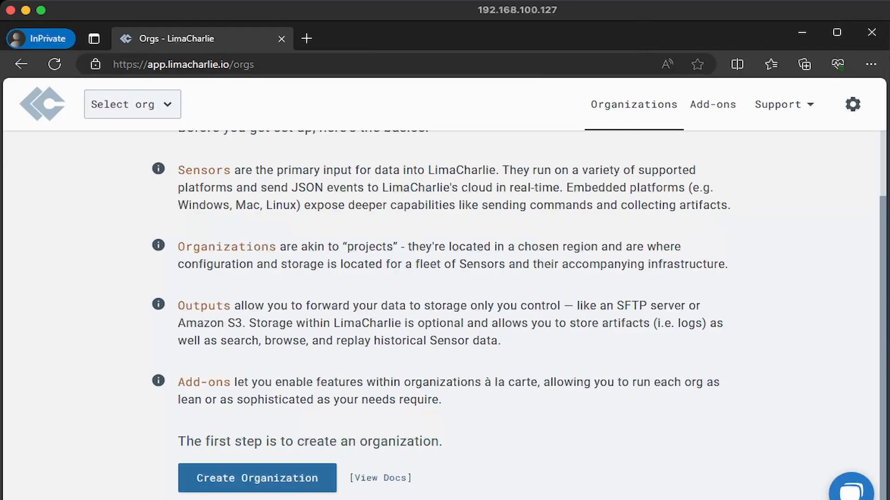
left_click(256, 477)
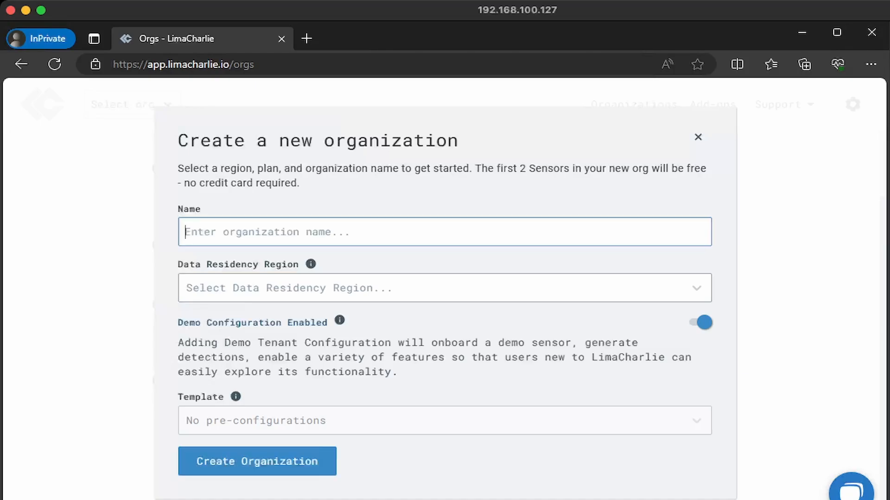
Name the organization MyDFIR, choose the Canada region, and toggle Demo Configuration
type("MyDFIR")
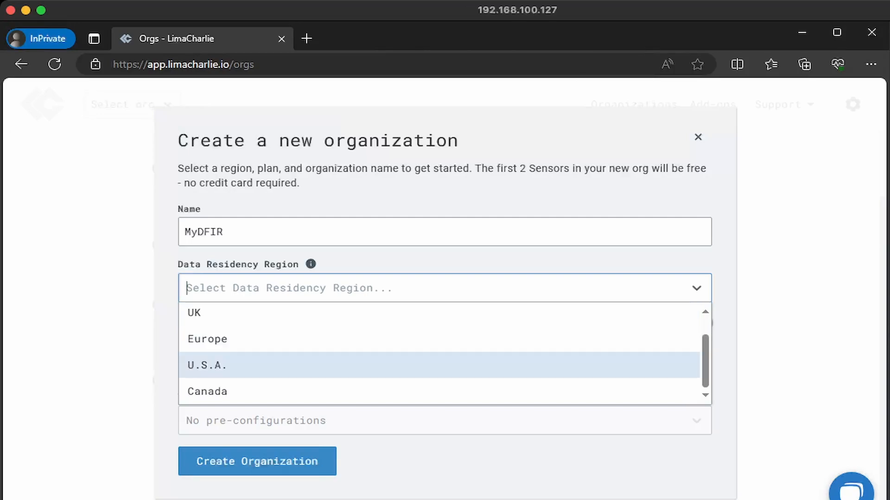
left_click(207, 392)
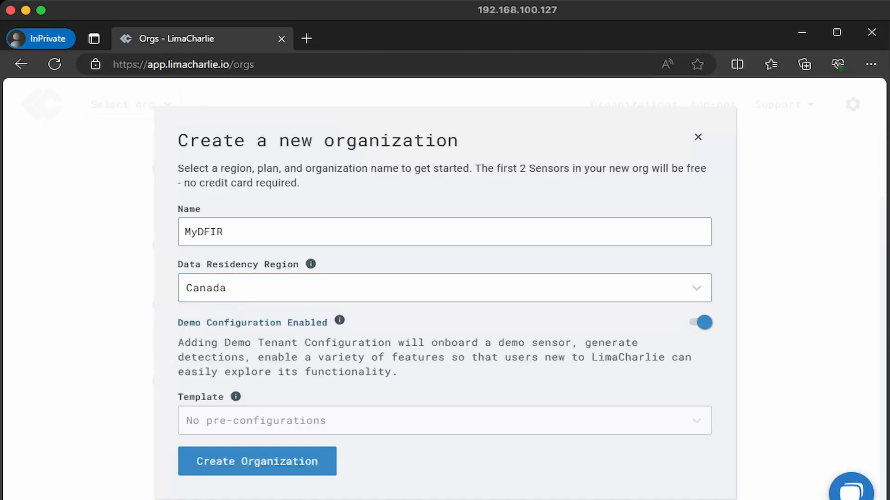
left_click(700, 323)
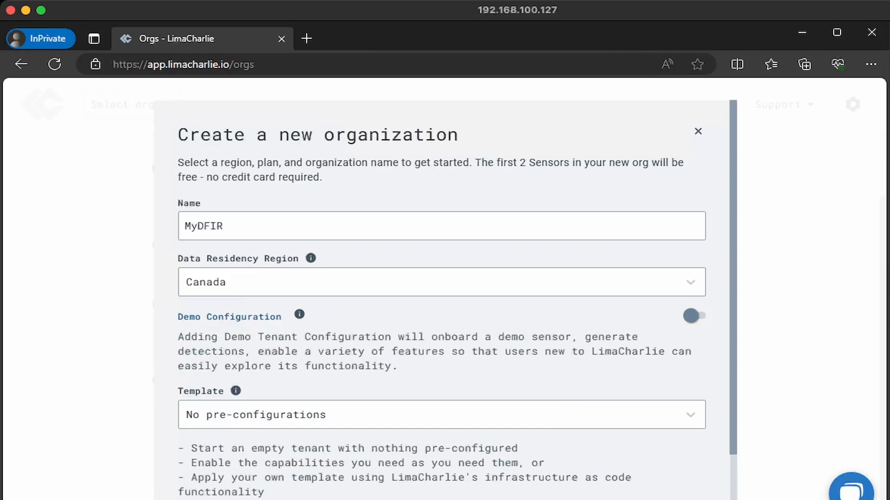
left_click(691, 316)
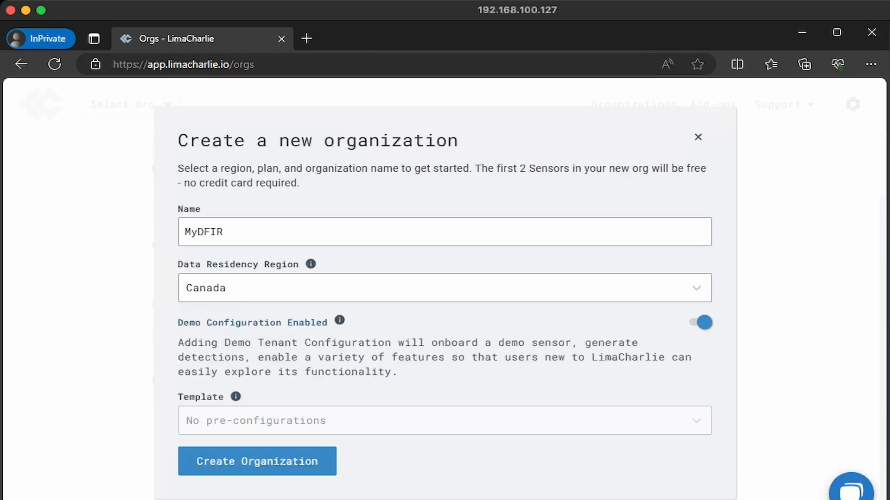
left_click(700, 323)
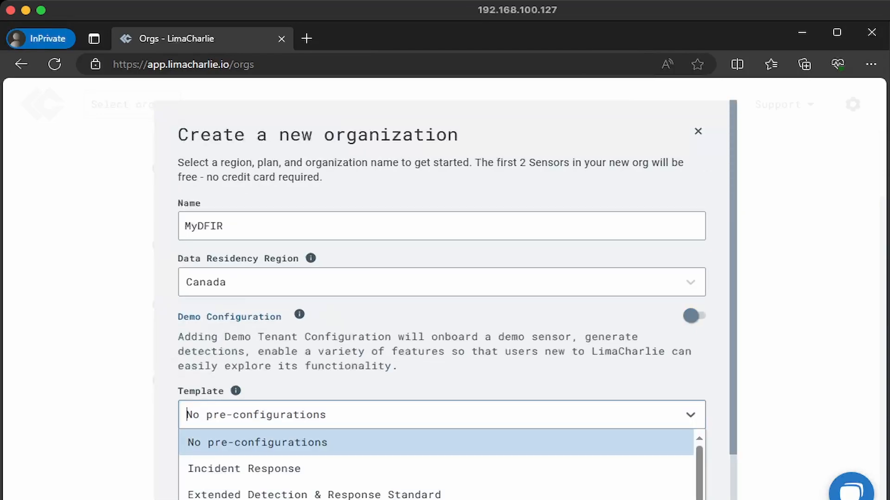
Select the Incident Response template, re-enable demo configuration, and create the organization
scroll("down", 3)
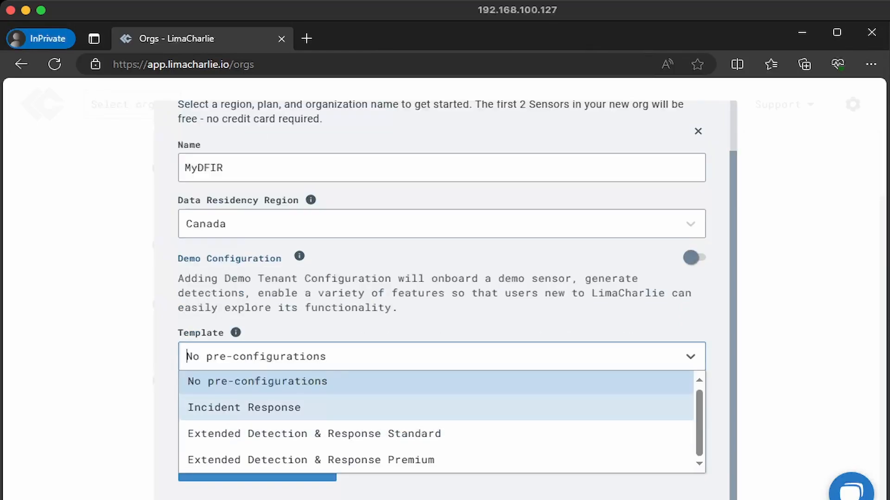
left_click(244, 407)
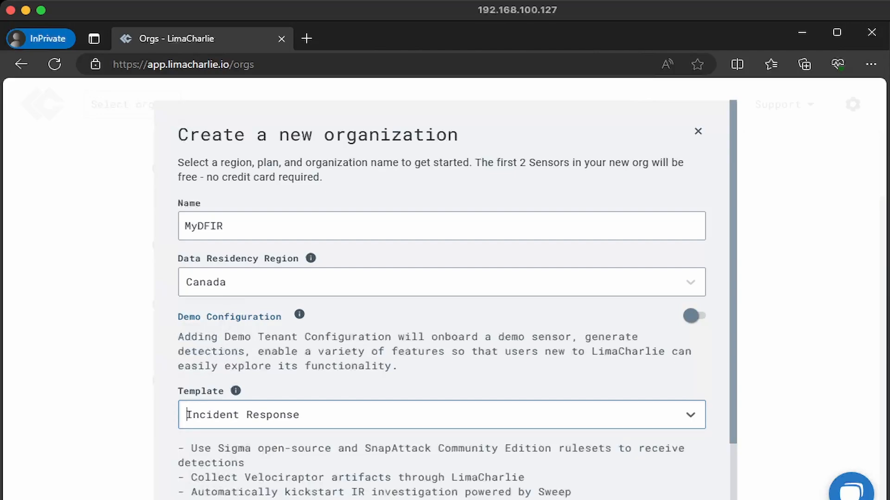
left_click(693, 316)
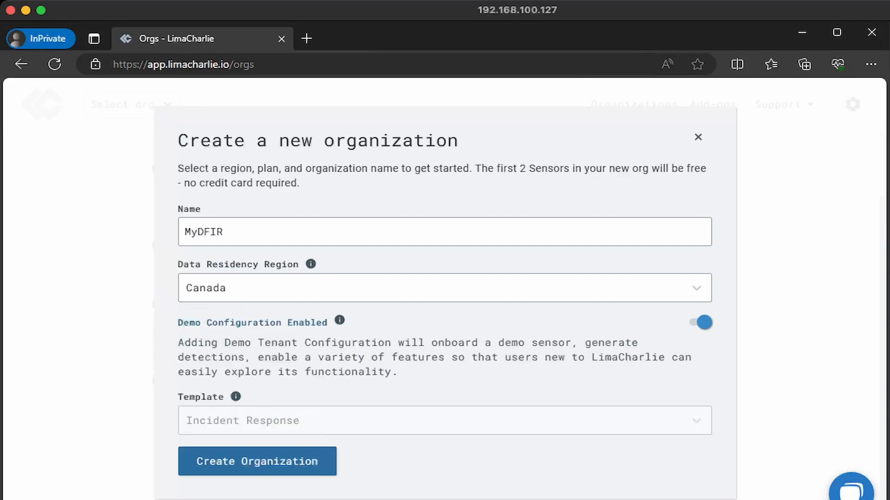
left_click(257, 461)
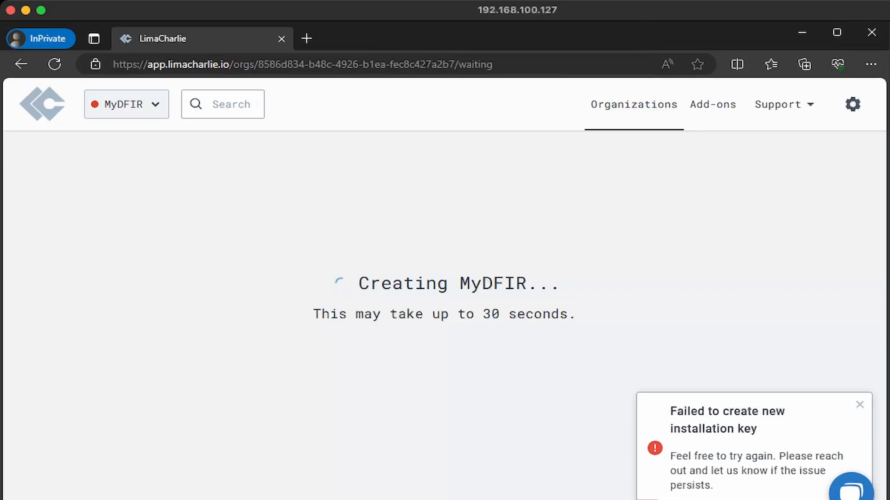
Dismiss the installation-key error and let MyDFIR load its Sensors page
left_click(859, 405)
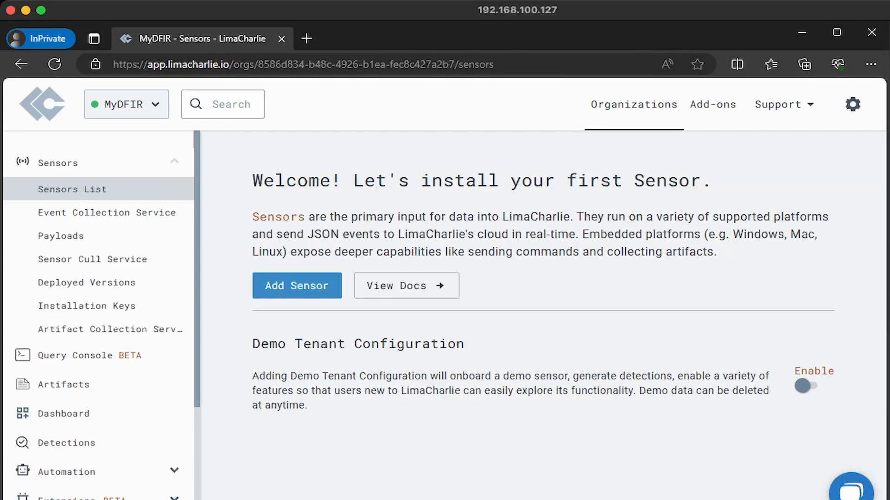
Turn on Demo Tenant Configuration and scroll the Sensors page while demo sensors load
left_click(804, 386)
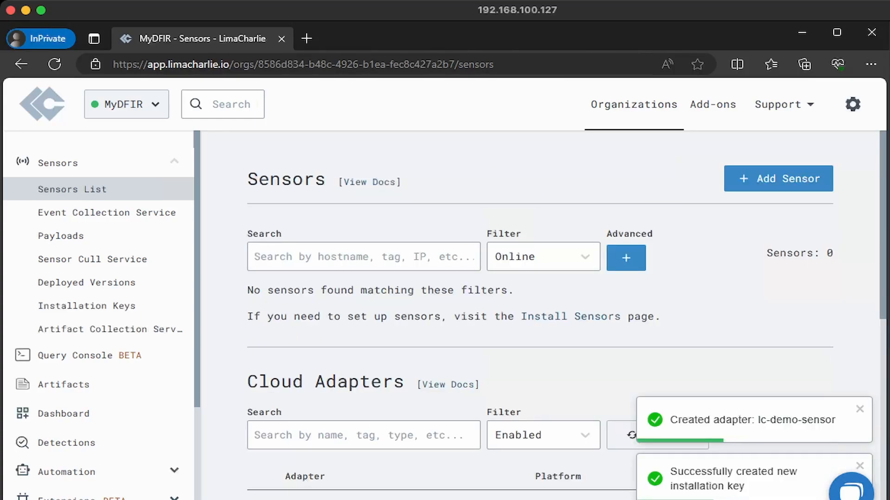
scroll("down", 3)
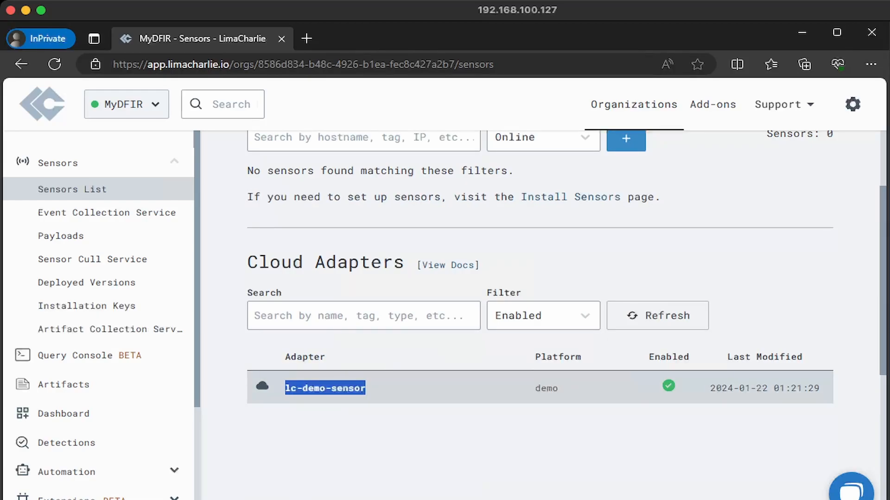
scroll("up", 3)
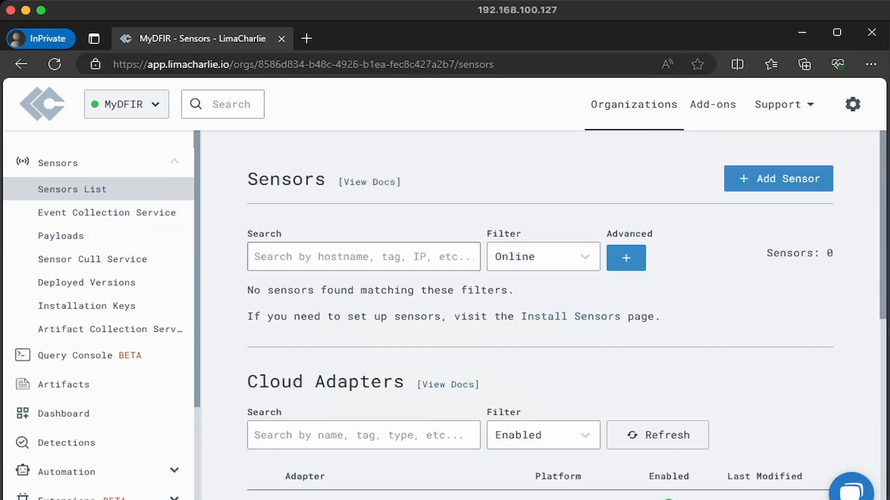
mouse_move(106, 212)
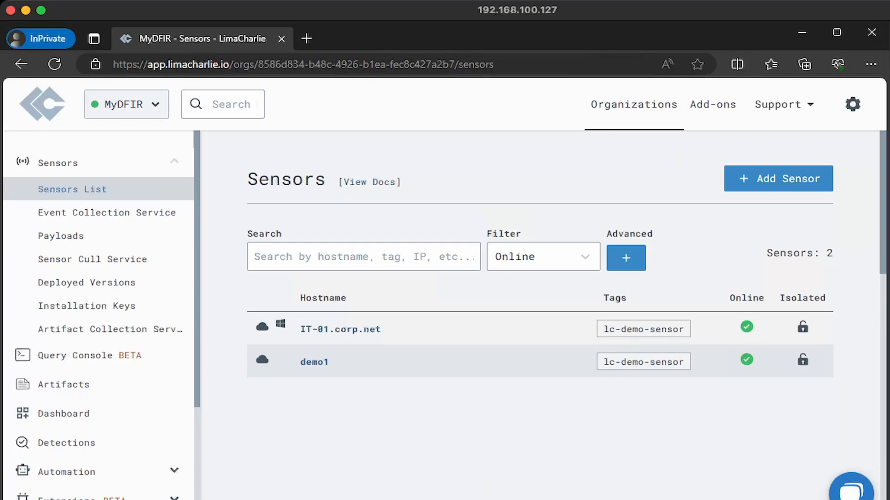
Open IT-01.corp.net's details, then view its Detections, showing none found
left_click(340, 329)
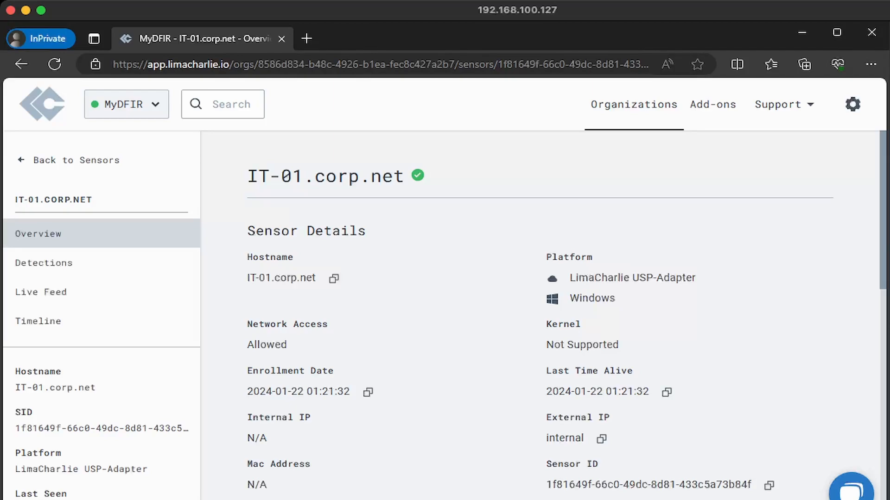
mouse_move(40, 292)
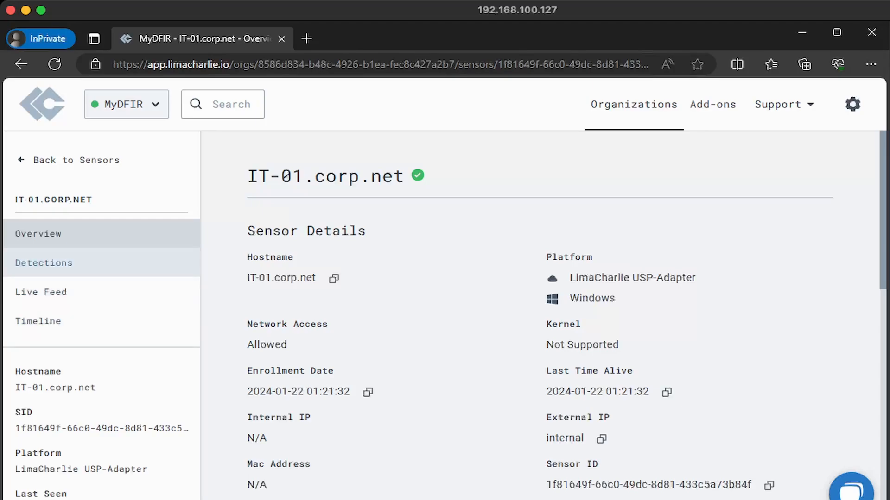
left_click(43, 262)
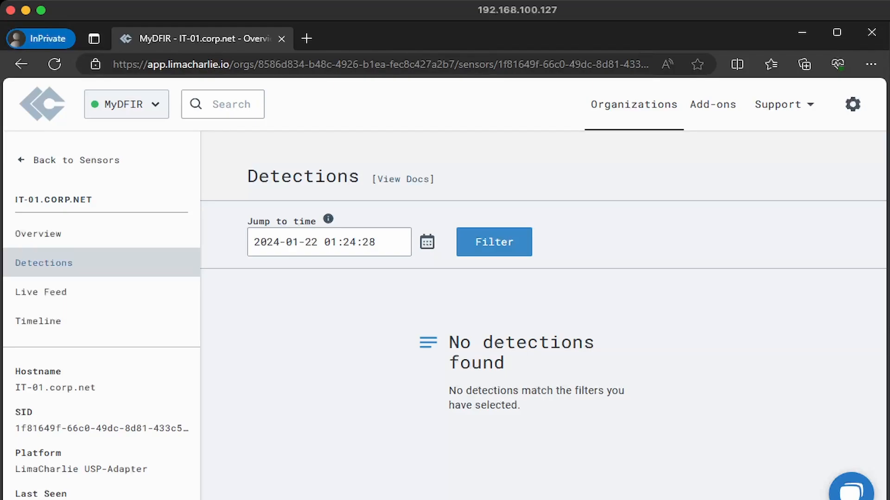
left_click(40, 292)
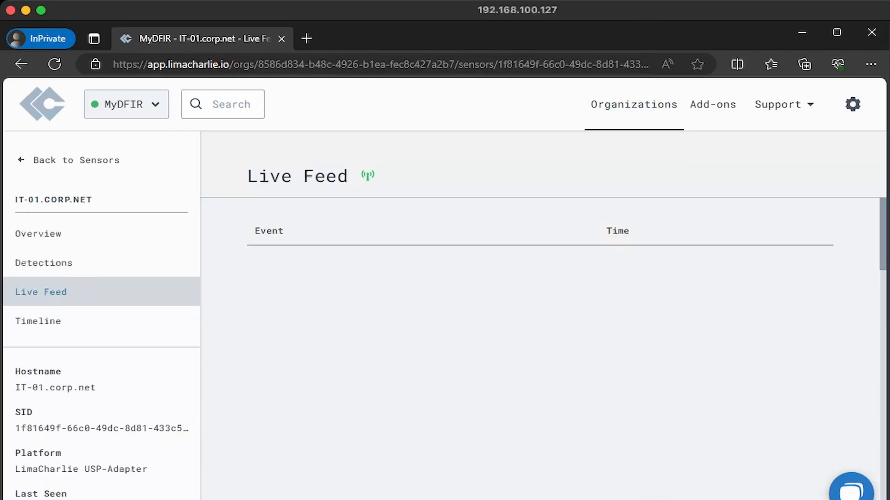
mouse_move(38, 321)
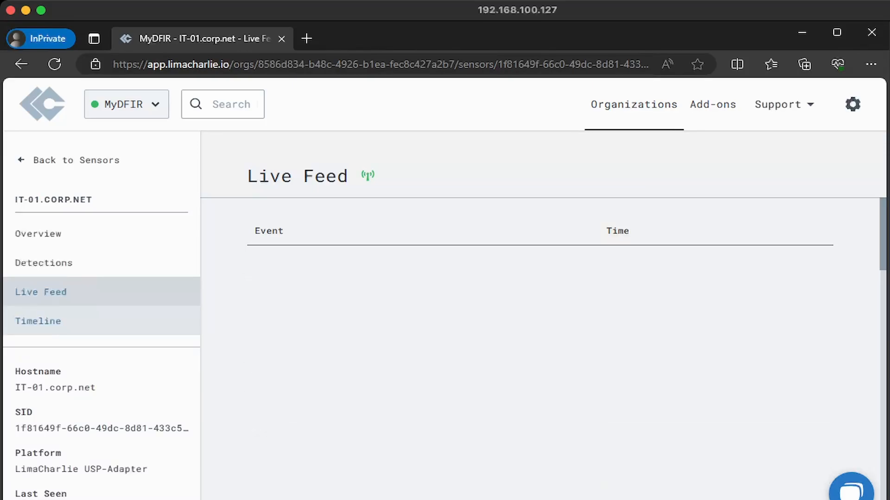
Show IT-01.corp.net's Timeline of DNS_REQUEST events from 2024-01-22
left_click(38, 321)
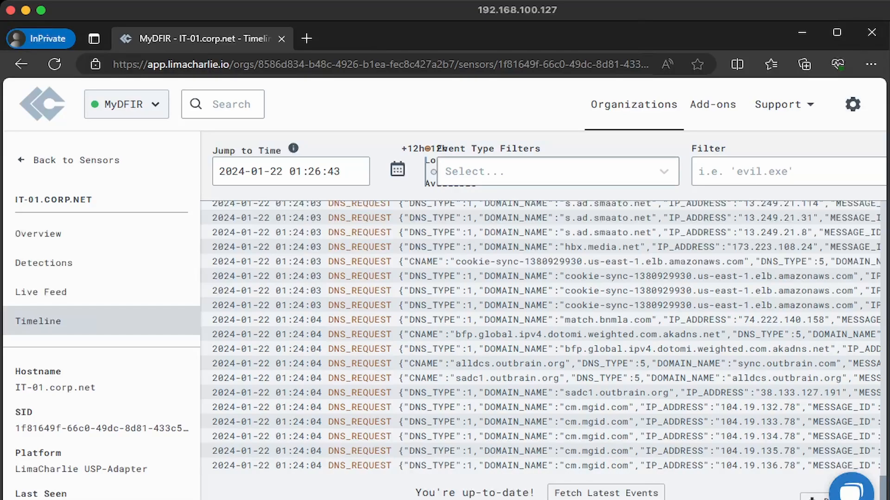
Filter the timeline to DNS_REQUEST events matching google.com, then return to Sensors
left_click(556, 171)
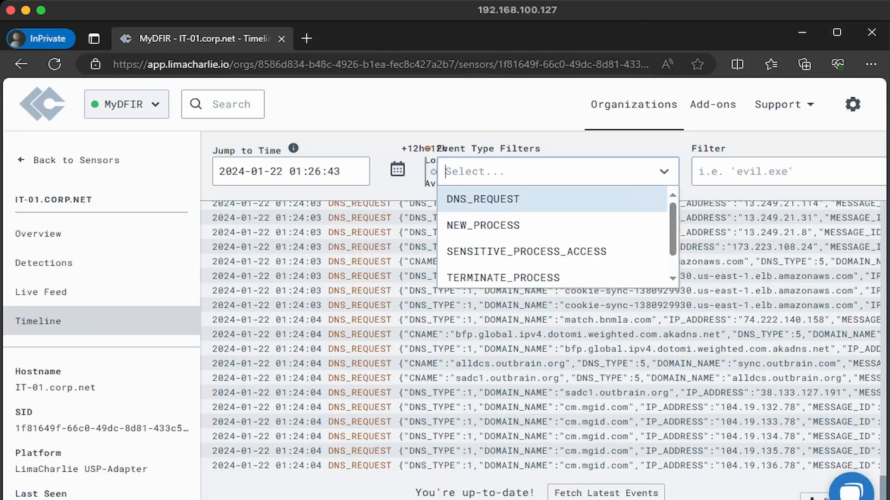
left_click(482, 199)
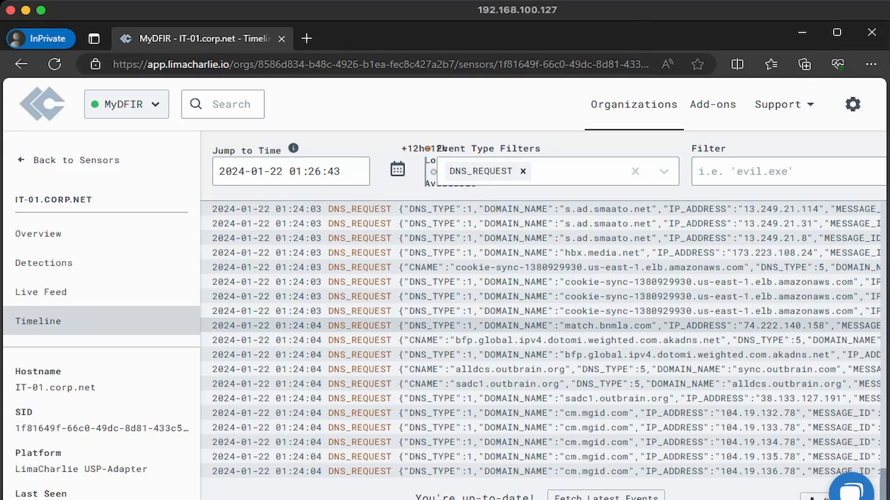
left_click(788, 171)
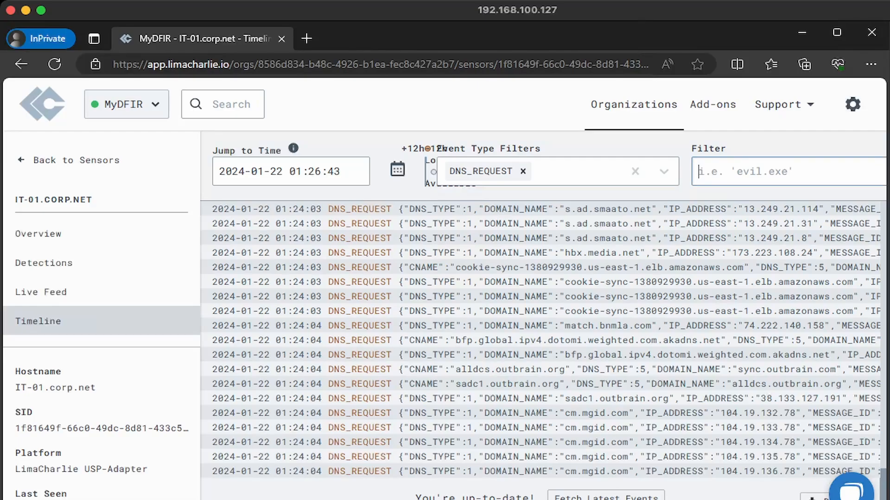
type("google.co")
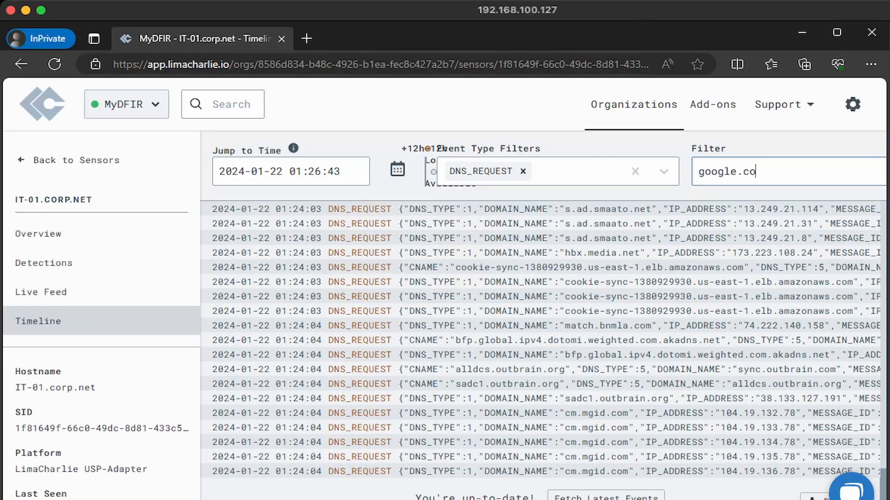
type("m")
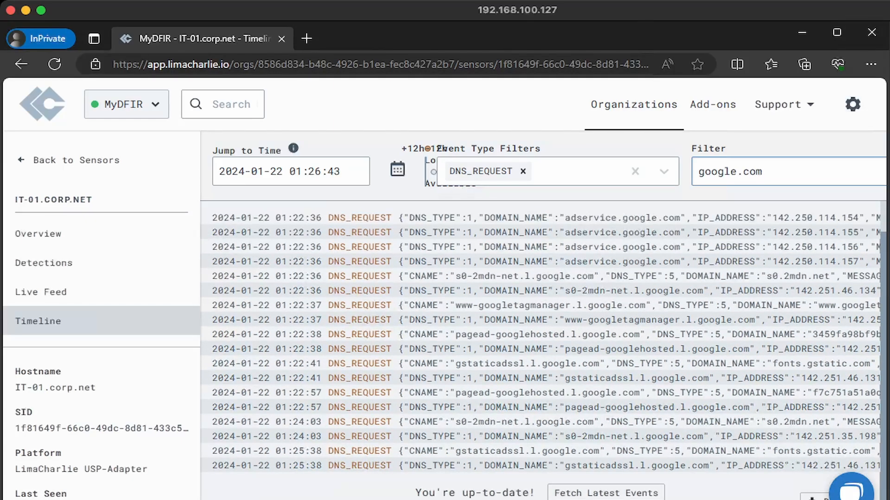
left_click(44, 263)
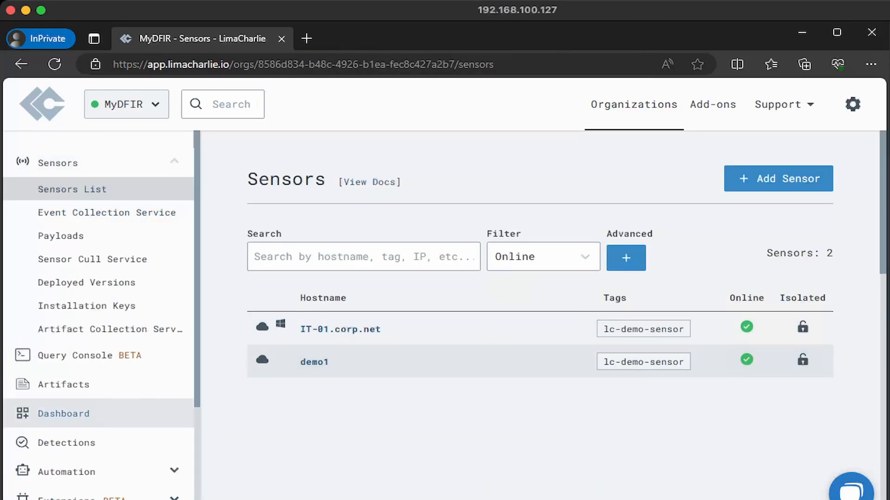
Stop at the MyDFIR dashboard, then go to Automation's D&R Rules listing 1900 rules
left_click(63, 413)
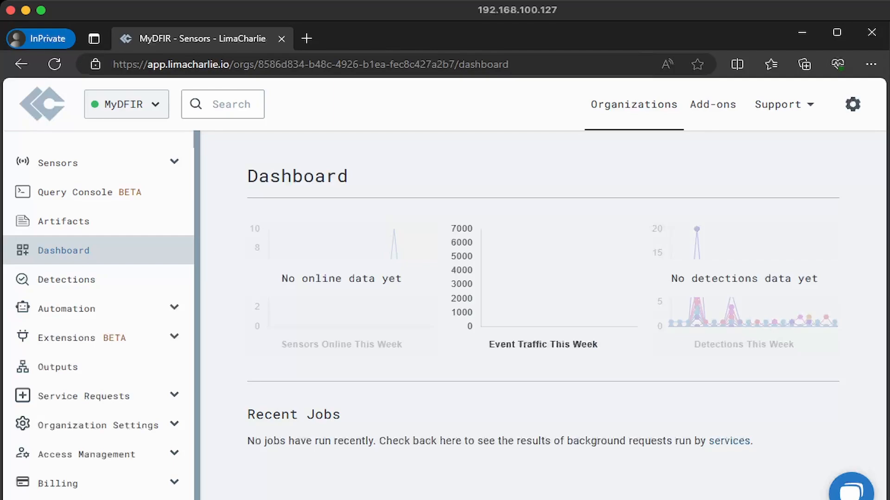
mouse_move(98, 308)
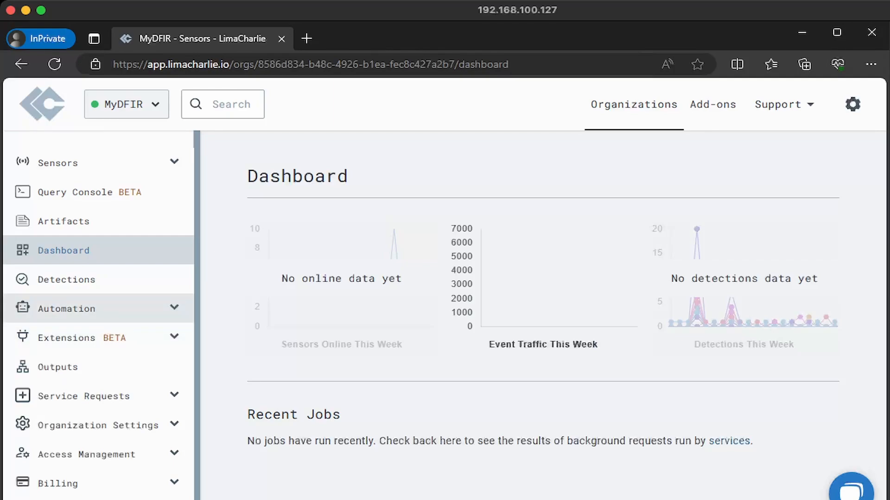
left_click(66, 308)
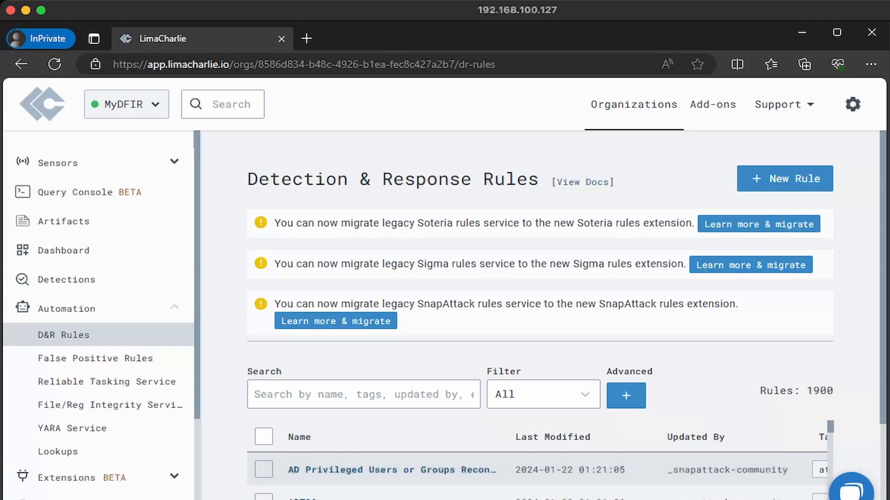
Add an Untitled-1 draft rule via + New Rule and return to MyDFIR's 1901-rule list
scroll("down", 3)
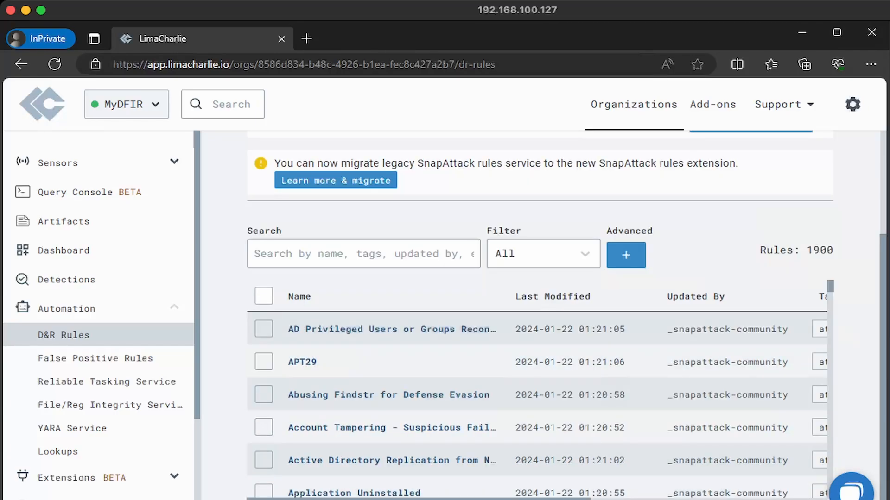
double_click(819, 251)
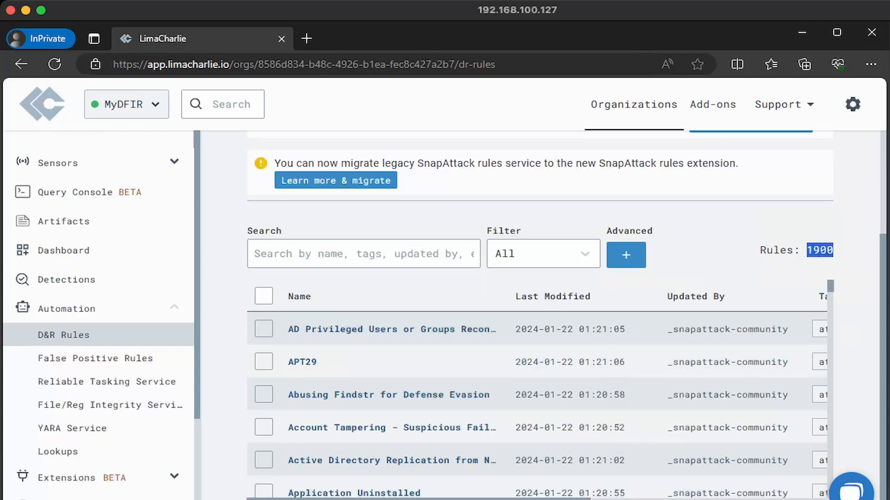
scroll("up", 3)
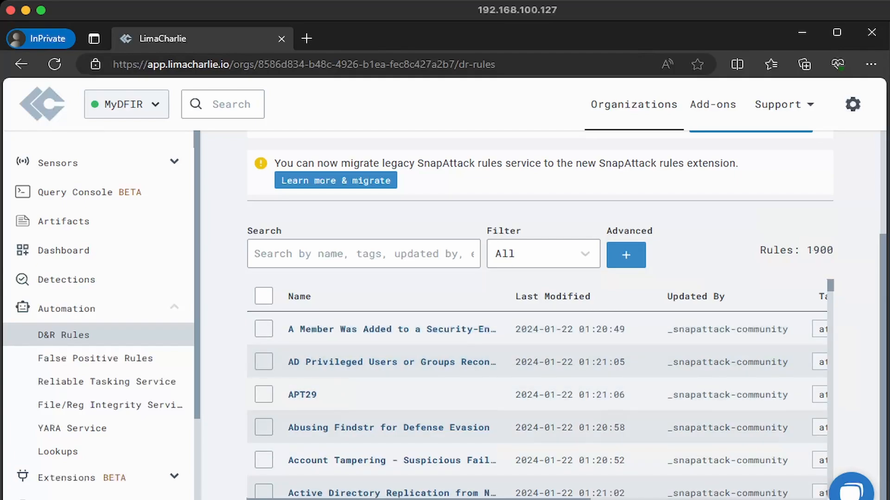
scroll("up", 3)
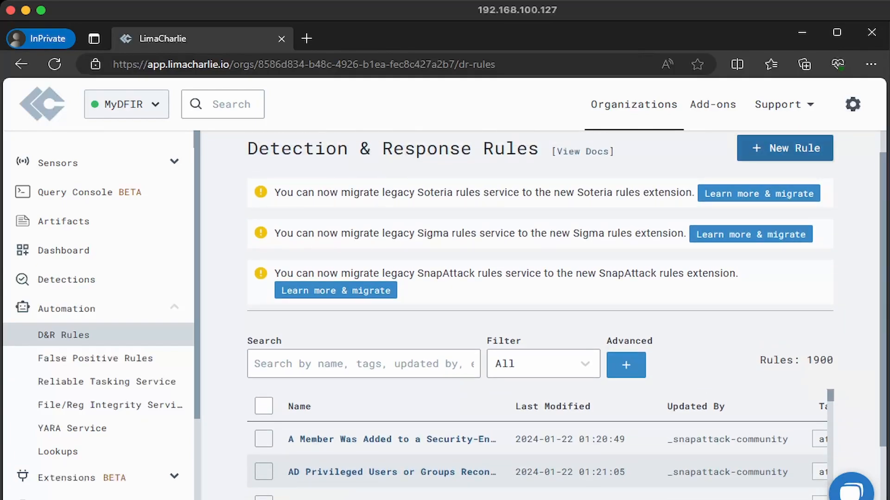
left_click(784, 149)
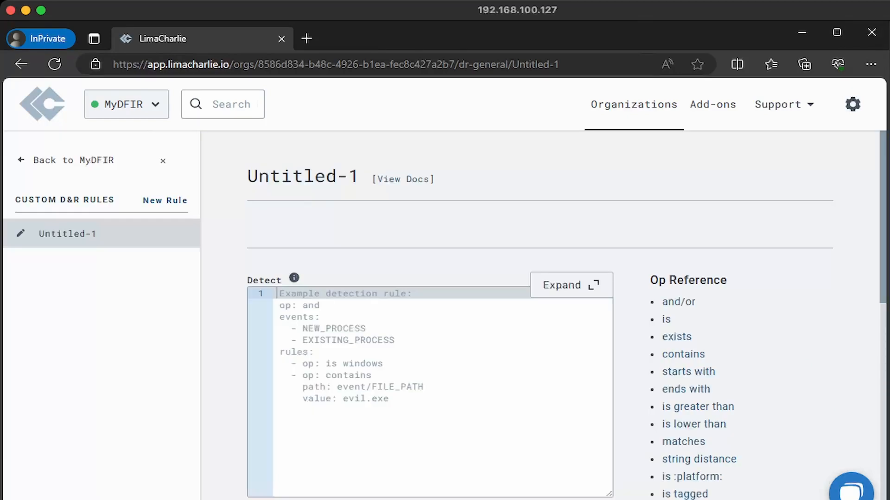
scroll("down", 3)
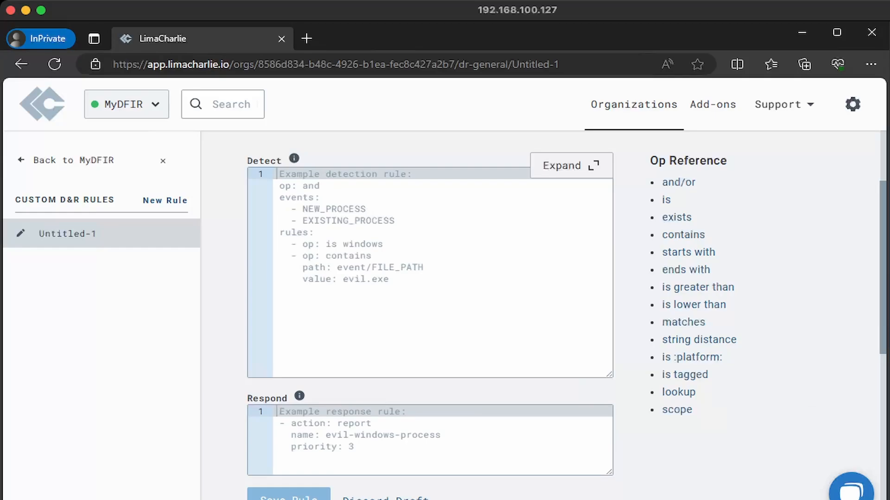
left_click(65, 160)
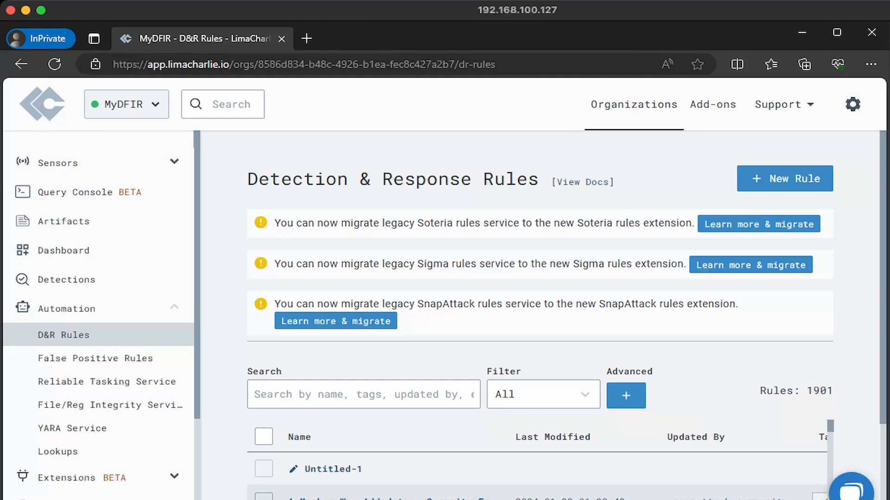
mouse_move(72, 429)
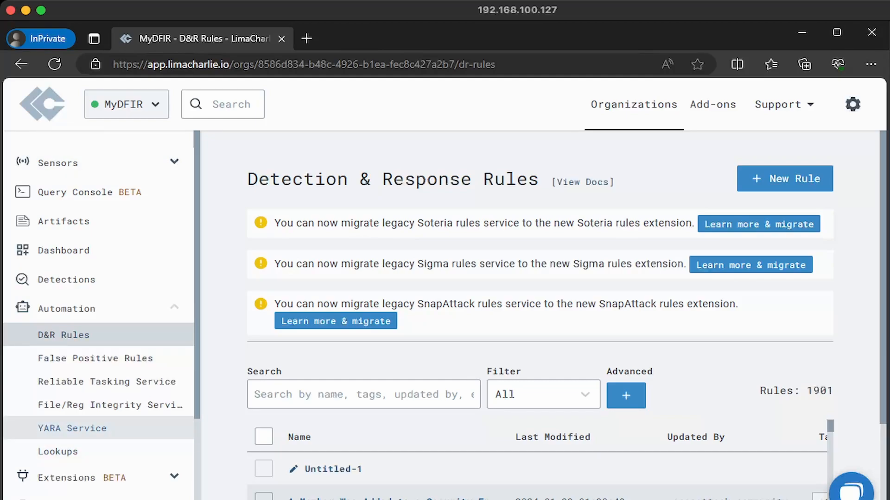
Visit the unconfigured YARA Service page, then open MyDFIR's Outputs page with no outputs
left_click(72, 428)
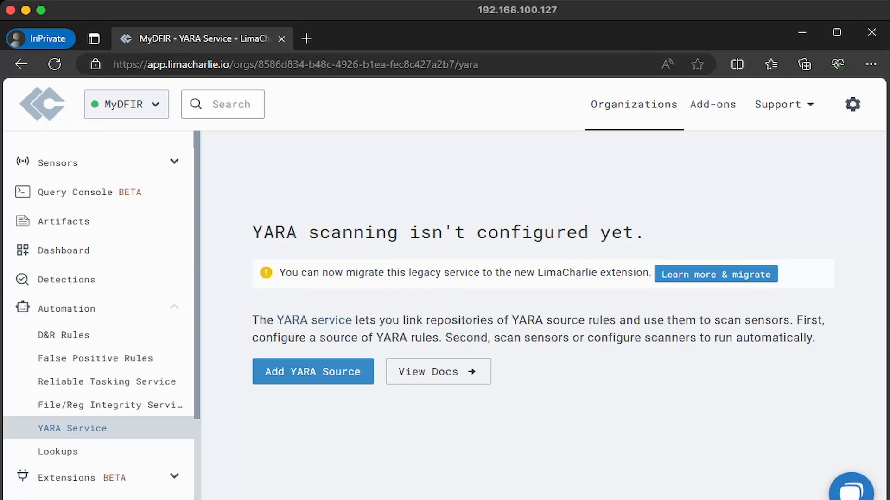
scroll("down", 3)
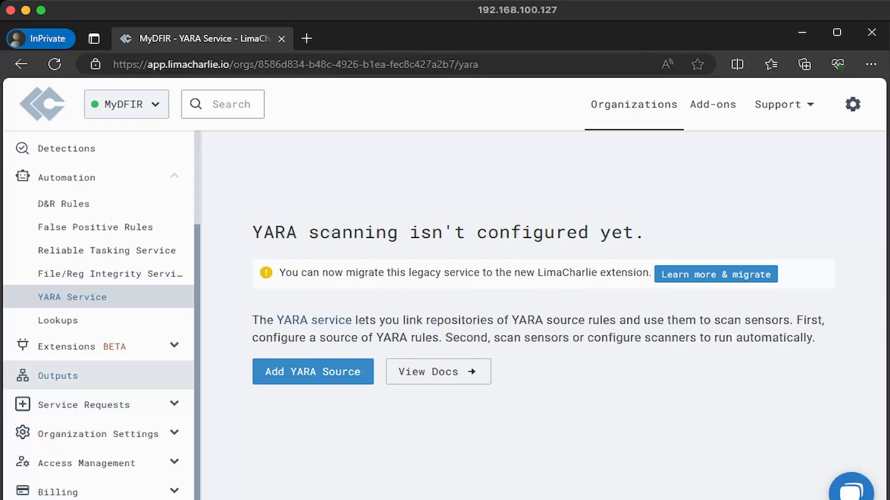
left_click(57, 375)
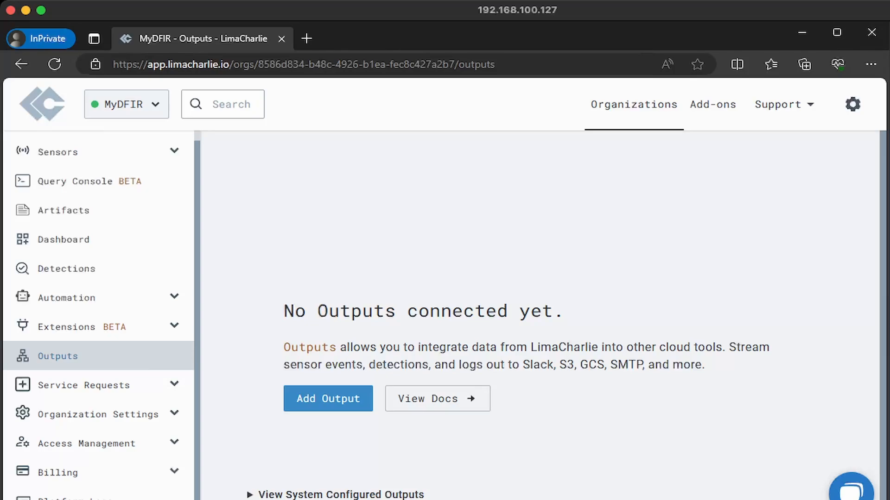
Start a new output, abandon the setup wizard, and open the Add-ons Marketplace
left_click(327, 398)
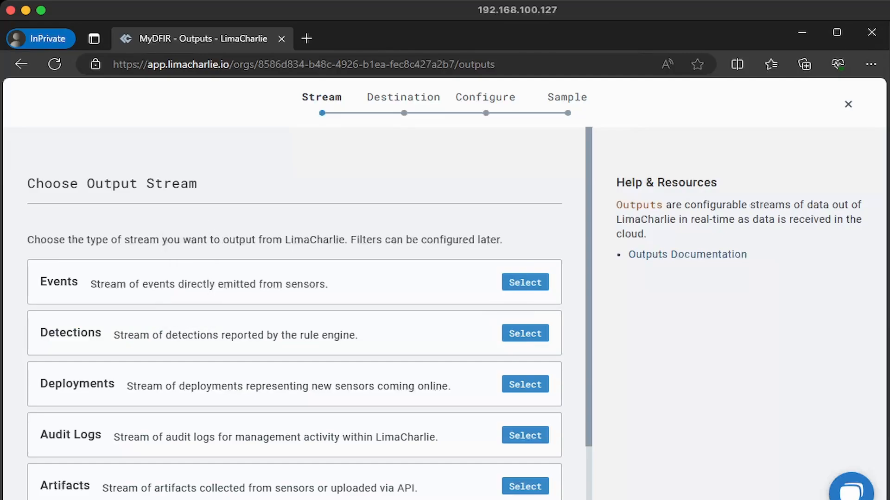
scroll("down", 3)
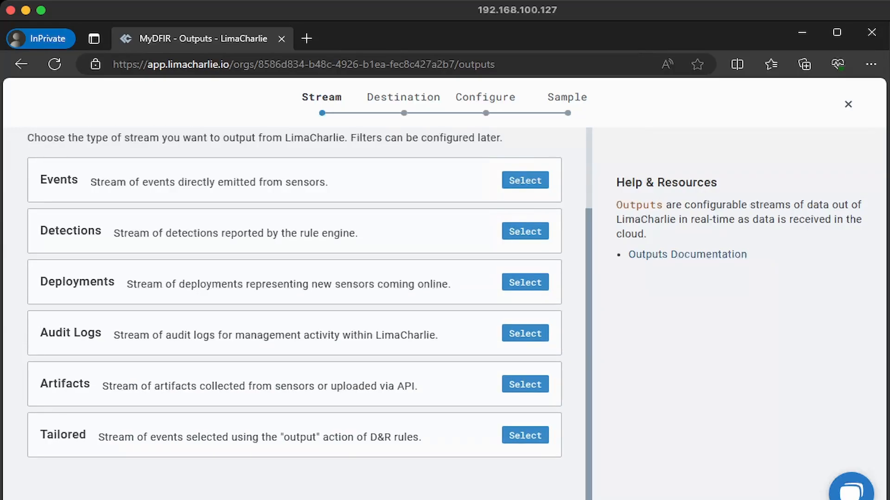
scroll("up", 3)
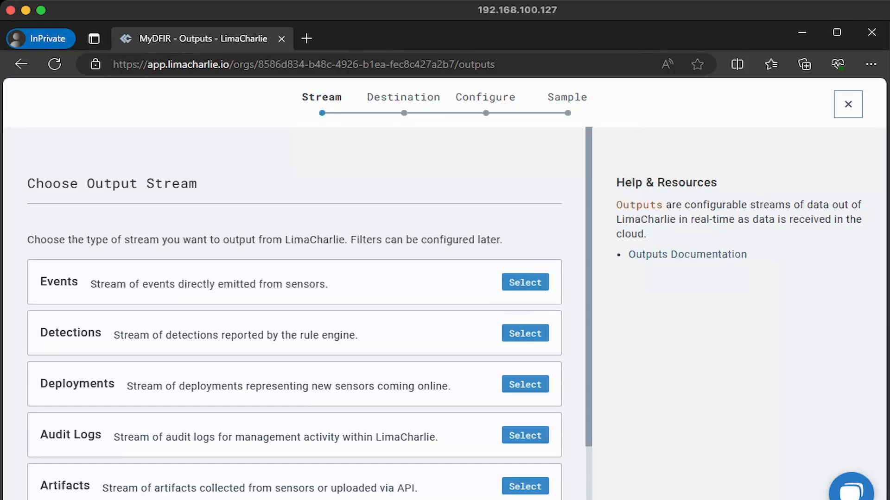
left_click(847, 103)
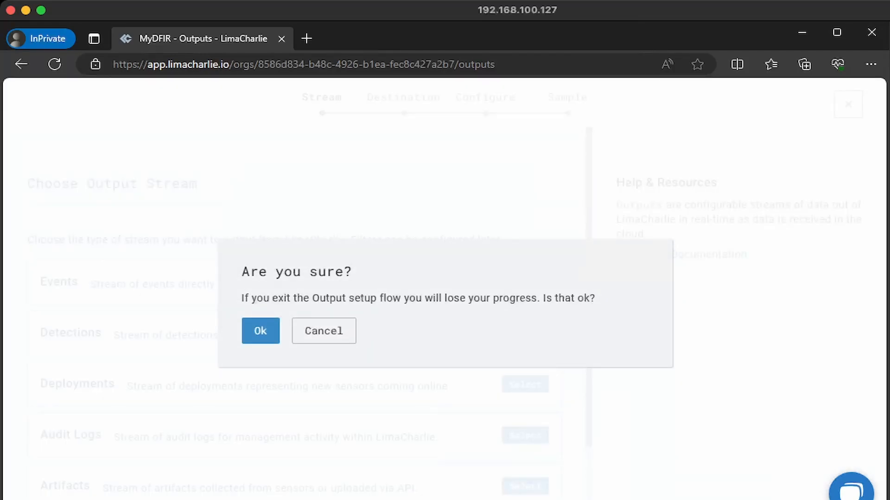
left_click(260, 331)
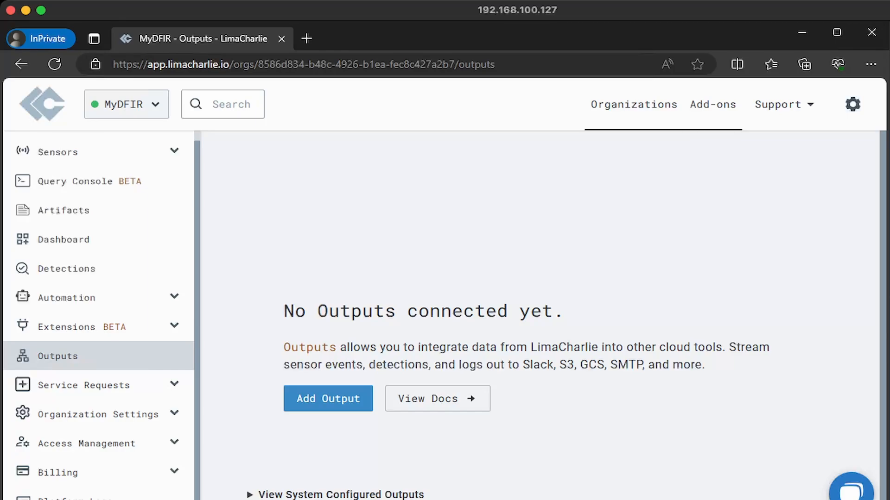
left_click(713, 104)
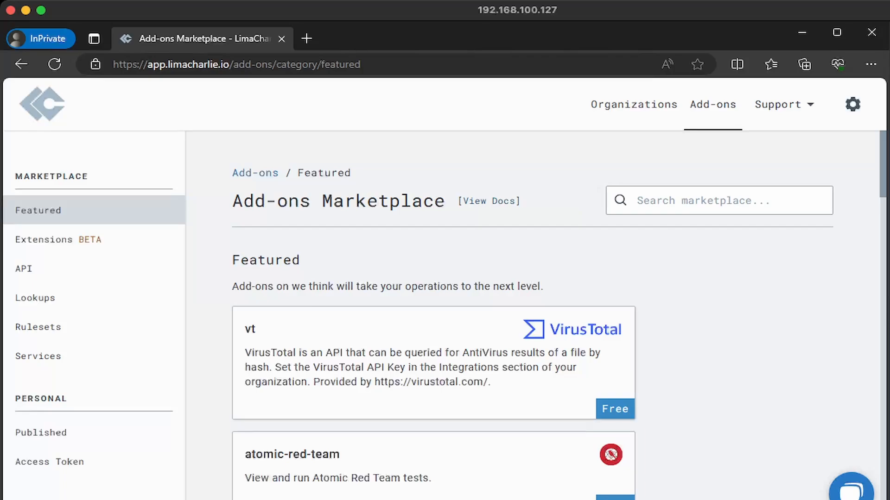
Scroll through the featured add-ons such as VirusTotal vt and atomic-red-team
scroll("down", 3)
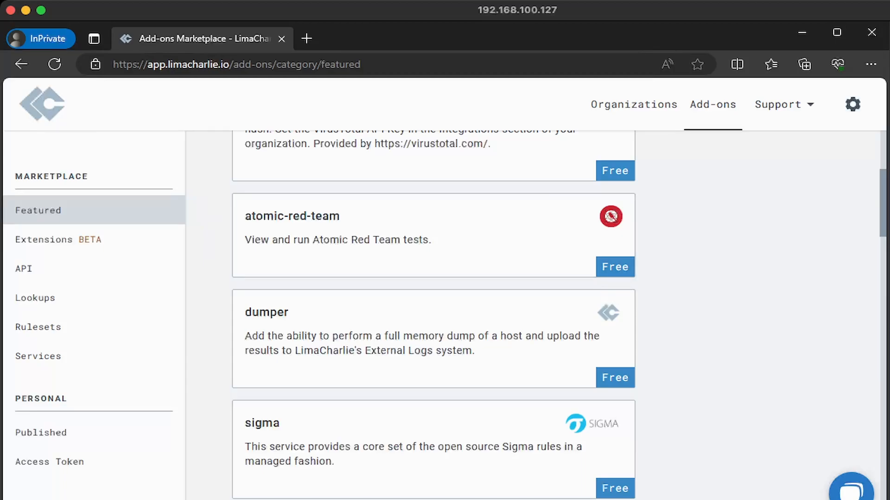
scroll("down", 3)
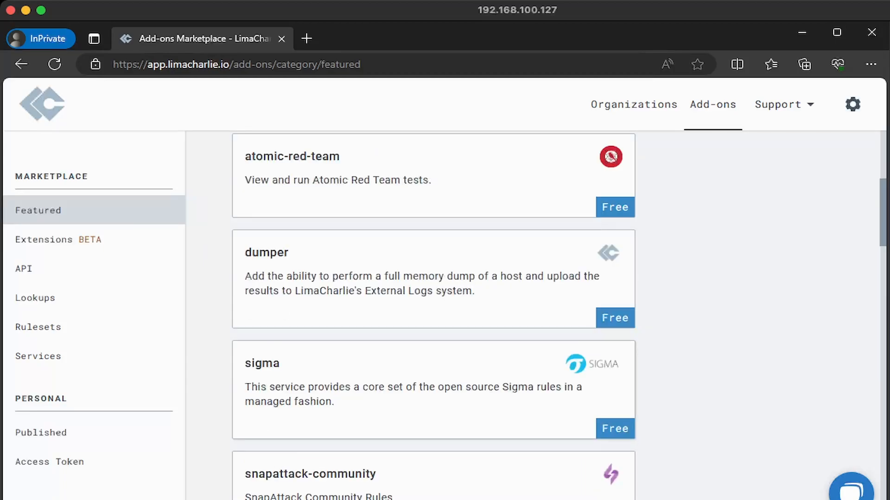
scroll("down", 3)
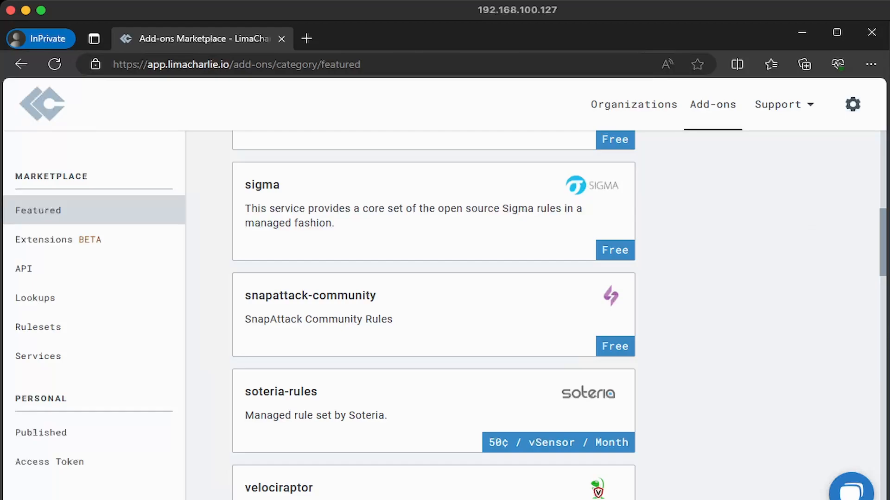
scroll("up", 3)
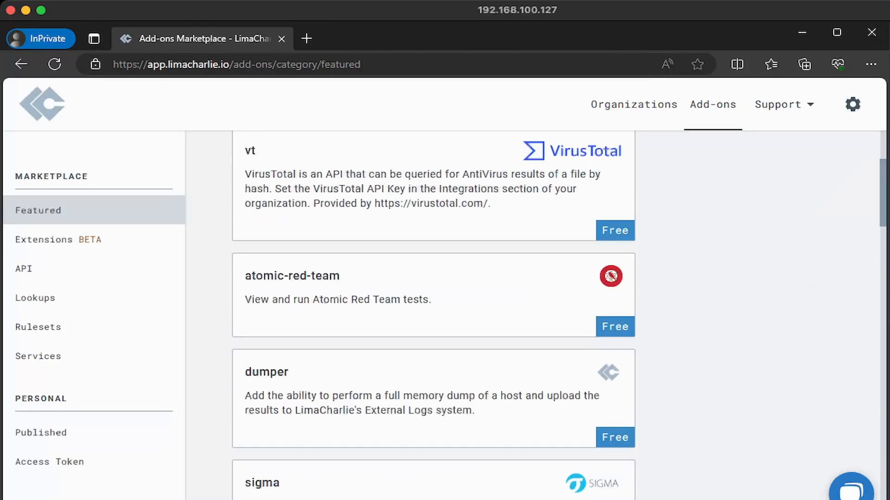
scroll("up", 3)
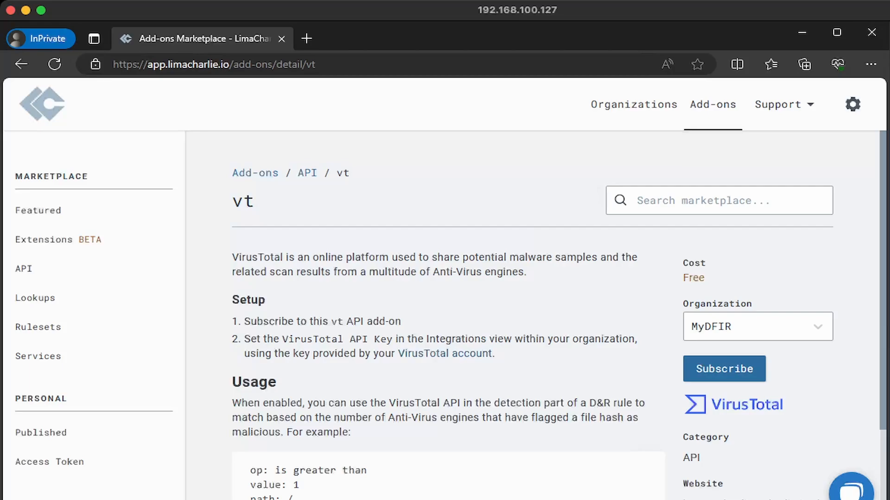
Subscribe MyDFIR to the free VirusTotal vt add-on until Unsubscribe appears
left_click(723, 369)
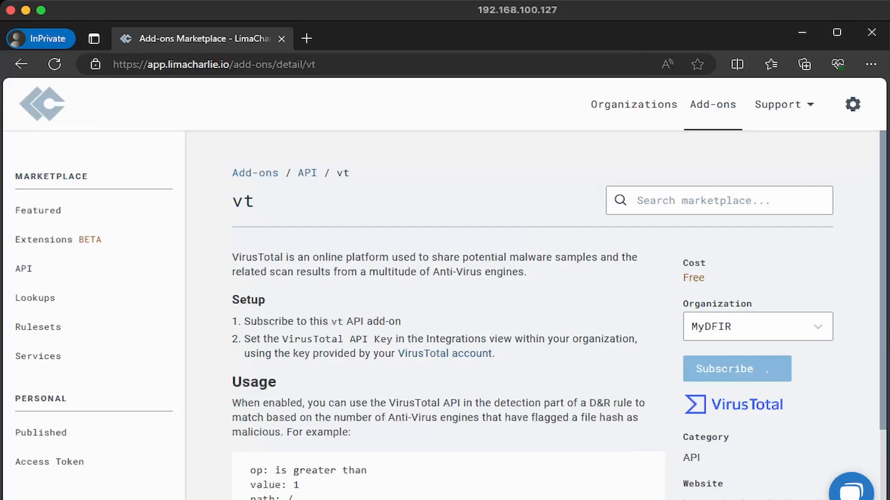
left_click(736, 369)
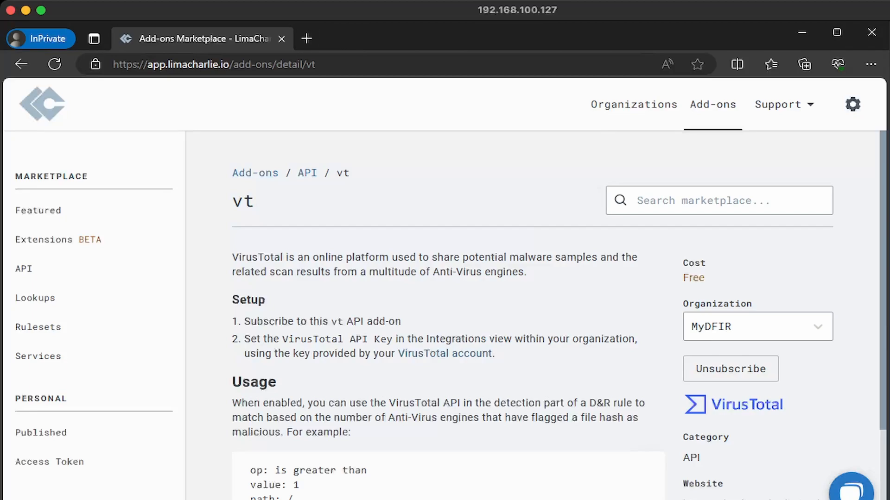
Navigate back to the MyDFIR organization, landing on its Infrastructure As Code page
left_click(632, 105)
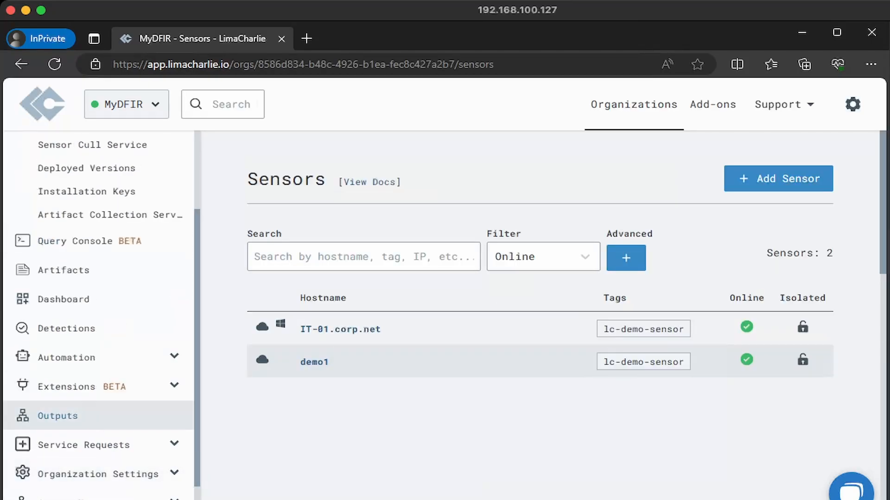
scroll("down", 3)
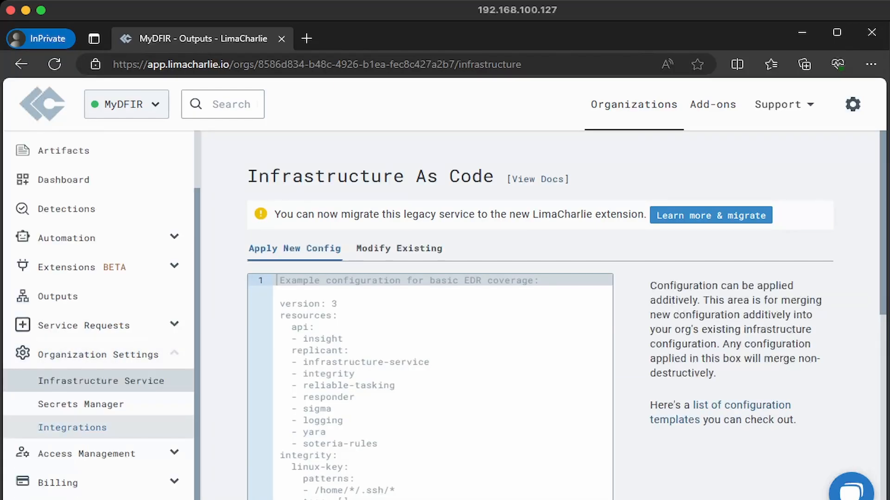
Open MyDFIR's Detections listing three 'Use Short Name Path in Command Line' detections
left_click(73, 428)
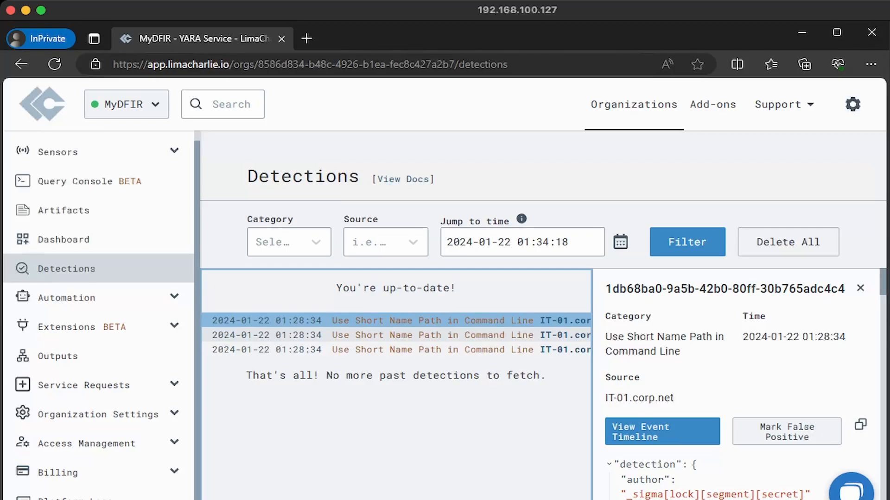
View the detection's NEW_PROCESS event timeline, then IT-01.corp.net's own detections list
scroll("down", 3)
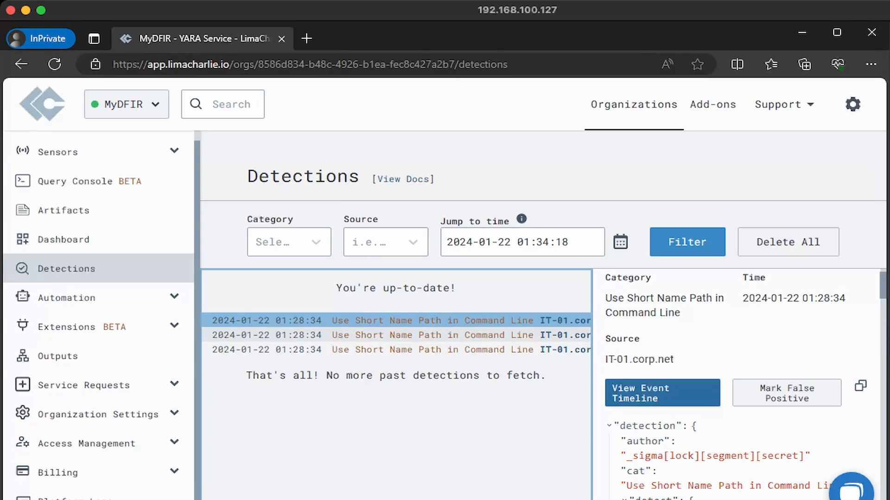
left_click(662, 392)
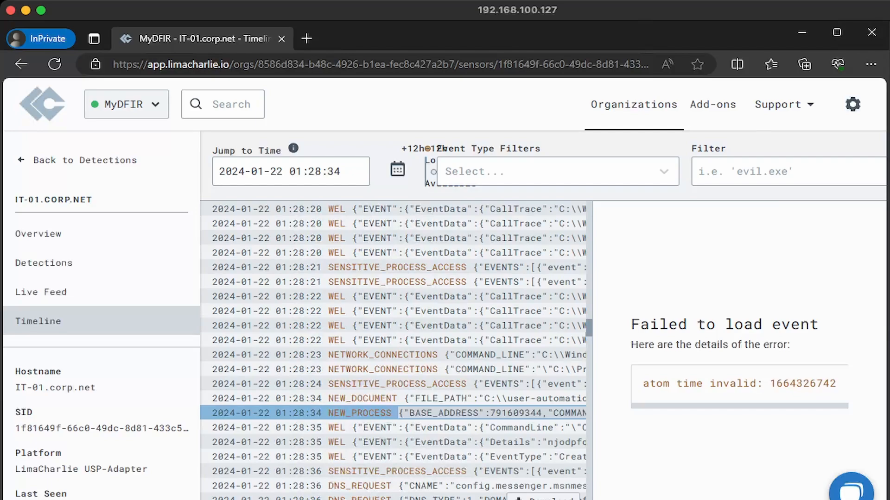
left_click(44, 263)
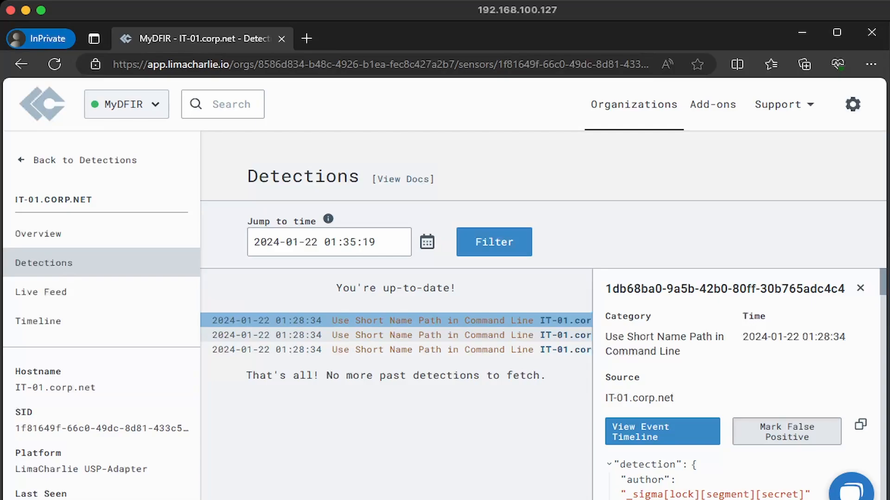
Draft a false-positive rule, test it as no match, and return to the sensors list
left_click(786, 432)
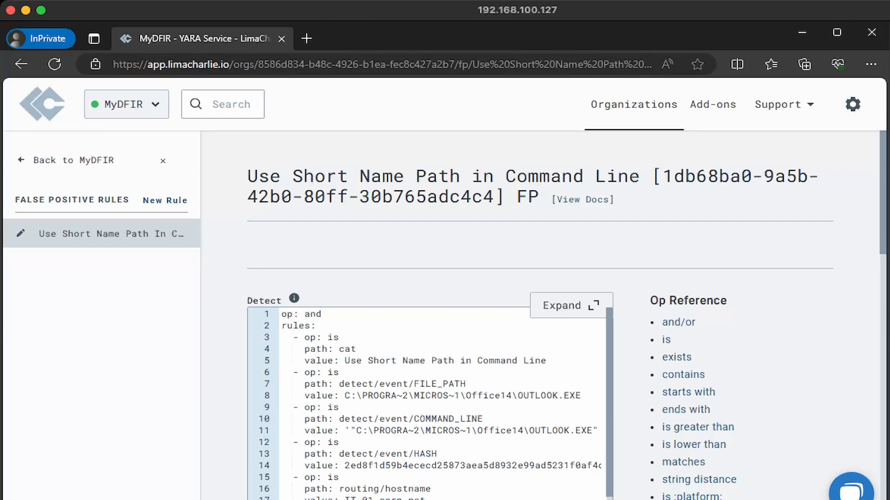
scroll("down", 3)
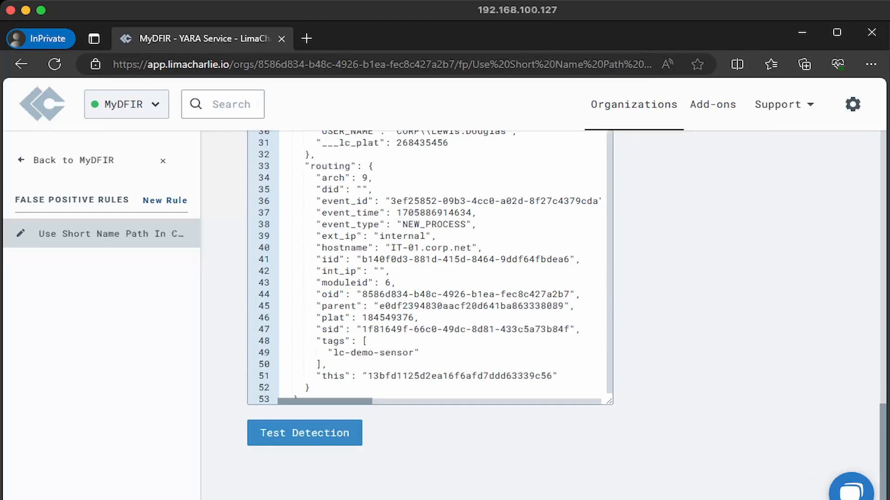
left_click(304, 432)
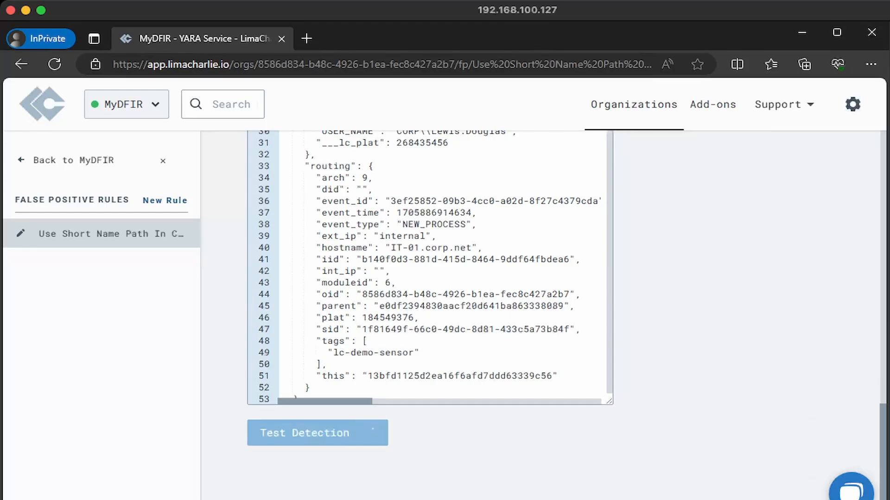
left_click(316, 432)
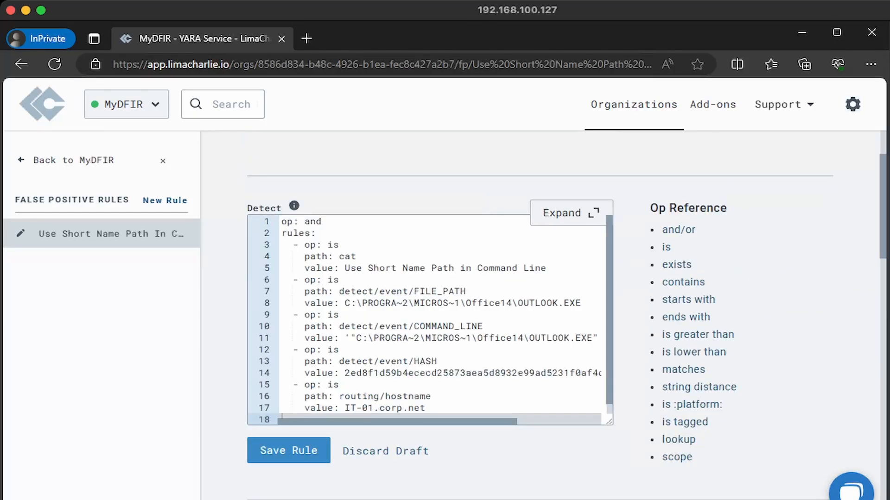
scroll("down", 3)
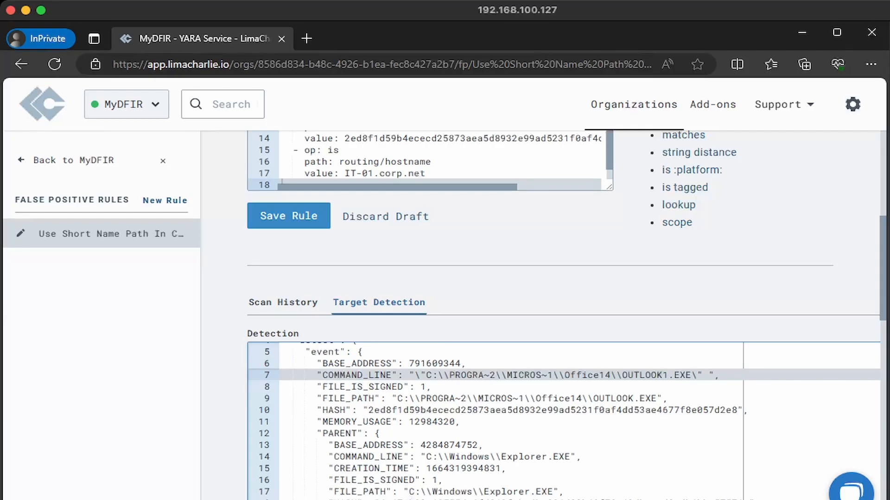
scroll("down", 3)
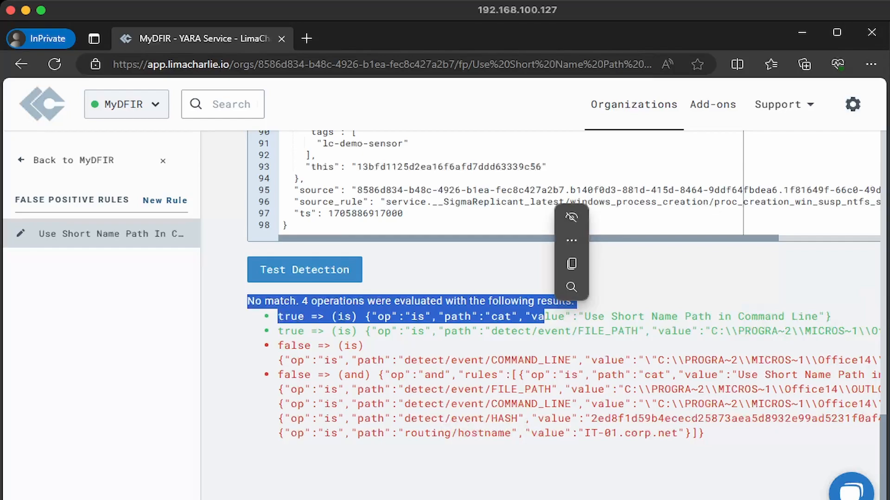
left_click(397, 454)
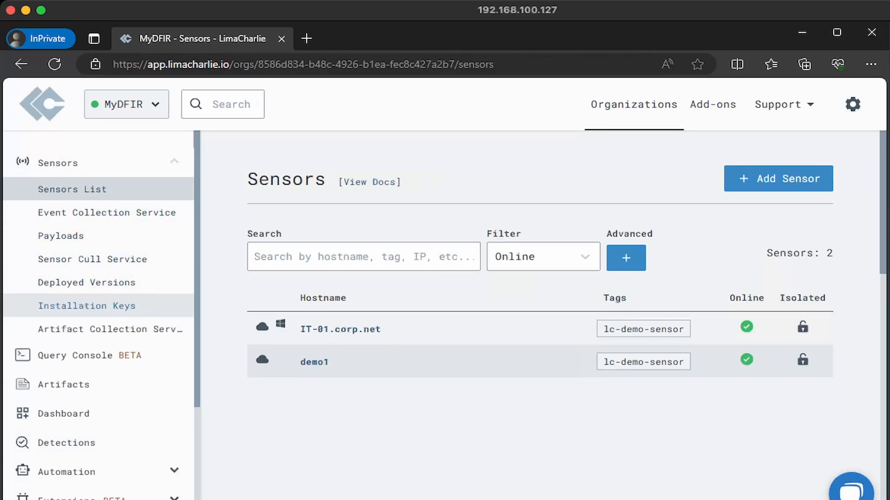
Delete the lc-demo-sensor installation key
left_click(87, 306)
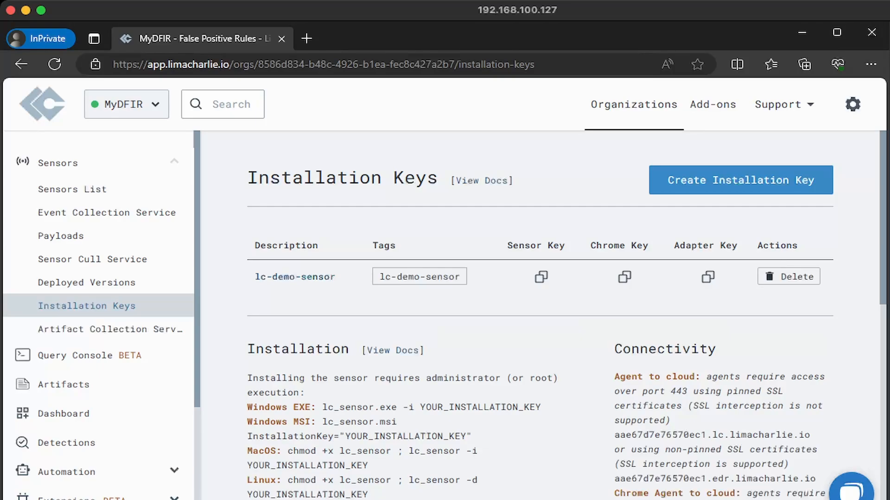
left_click(788, 276)
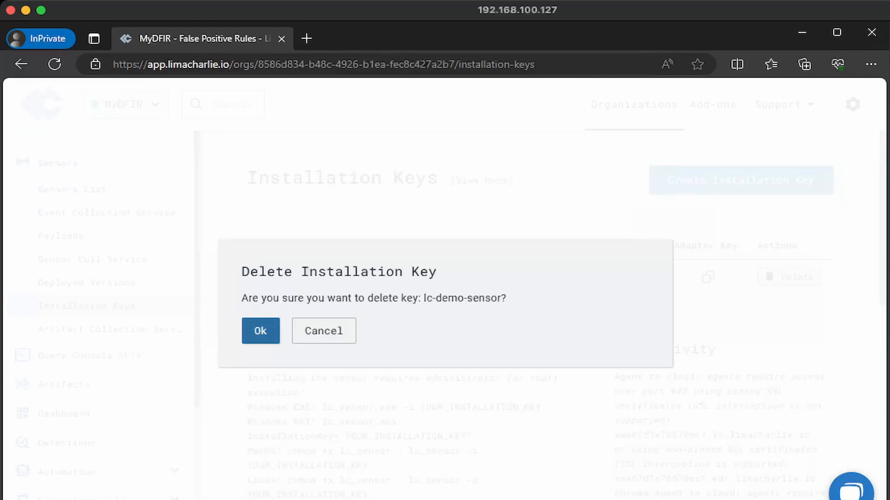
left_click(259, 330)
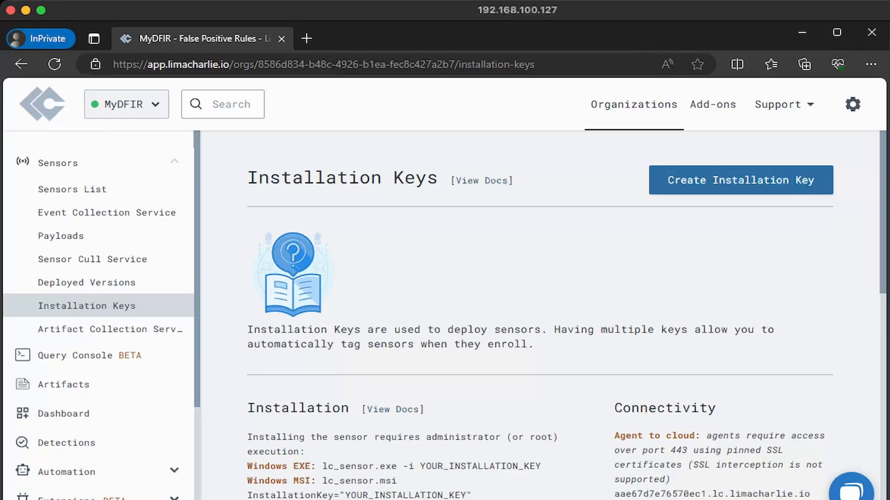
Create a new installation key with the description 'Test'
left_click(740, 180)
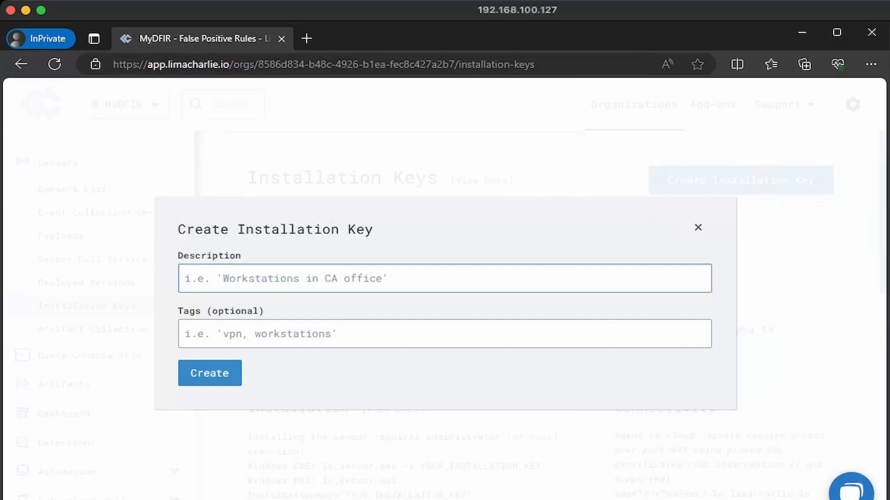
type("Test")
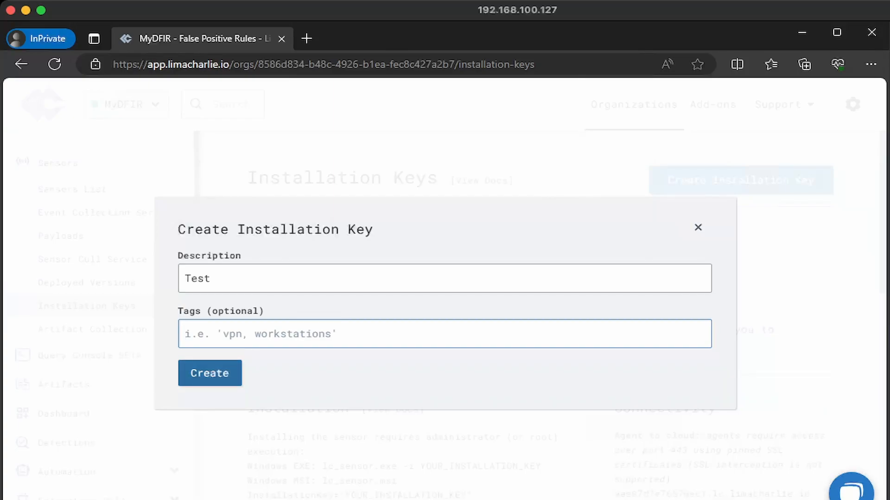
left_click(209, 373)
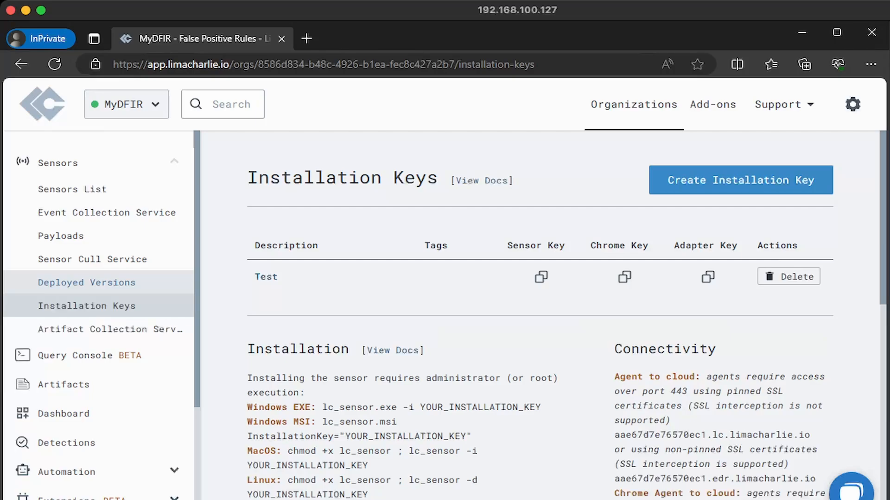
Scroll down the installation keys page toward the Sensor Downloads section
scroll("down", 3)
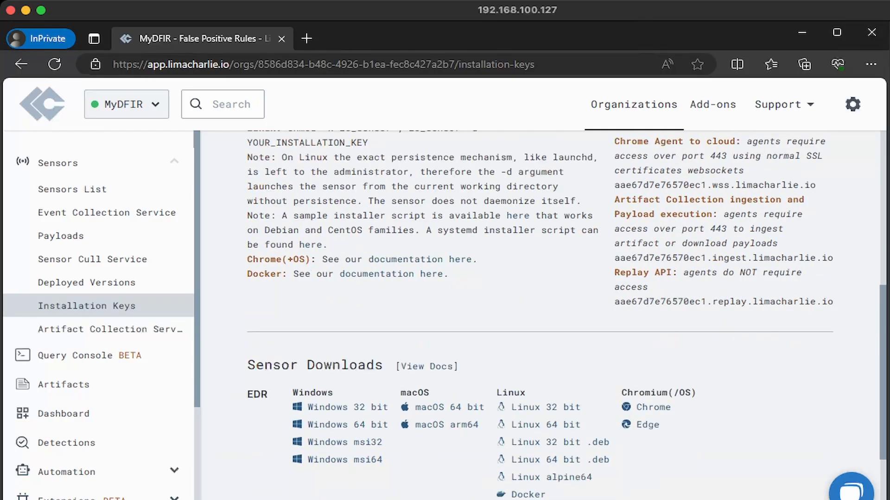
scroll("down", 3)
type("powershell")
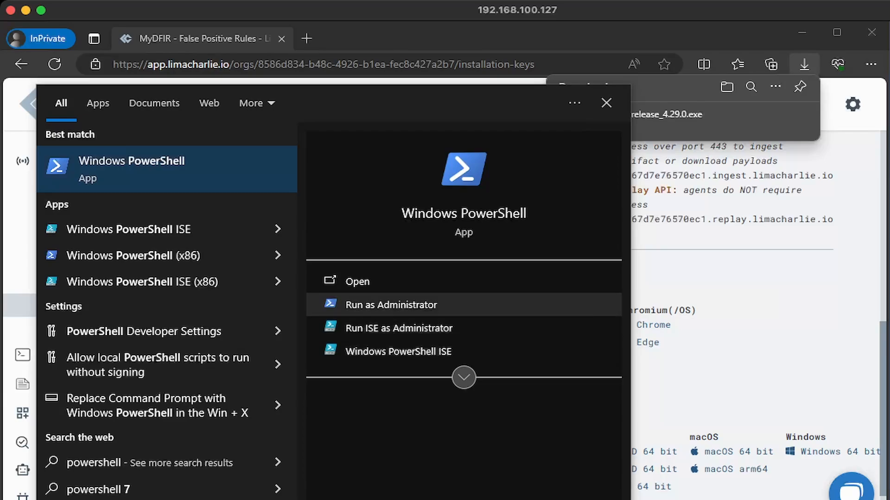
In an admin PowerShell in C:\Users\mydfir\Downloads, type '.\hcp_win_x64_release_4.29.0.exe -i'
left_click(390, 305)
type("cd C:\\User")
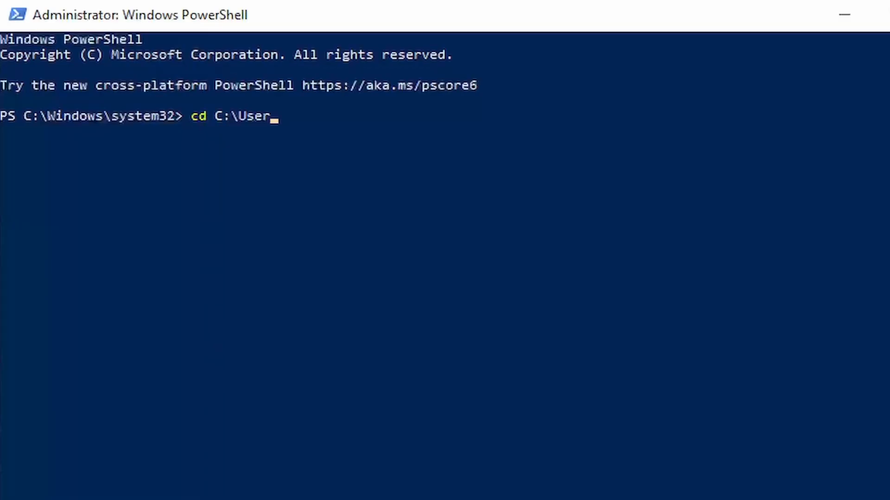
type("s\\")
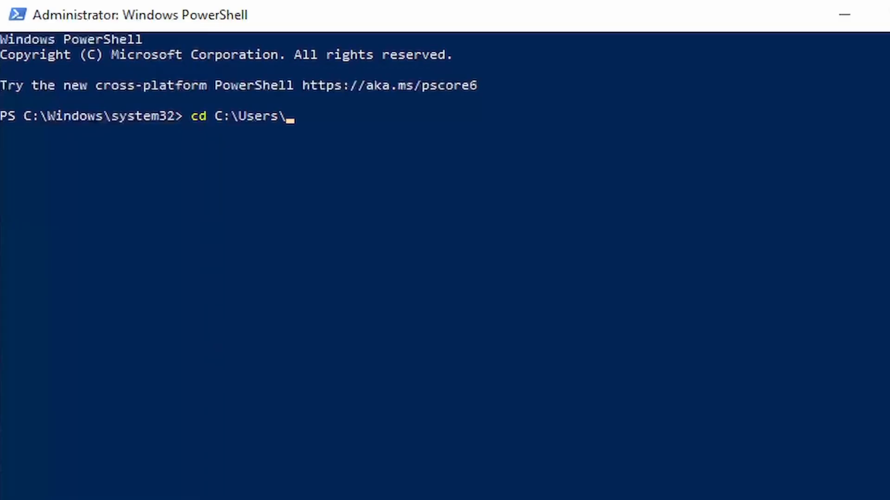
type("mydfir\\Downloads")
type("dir")
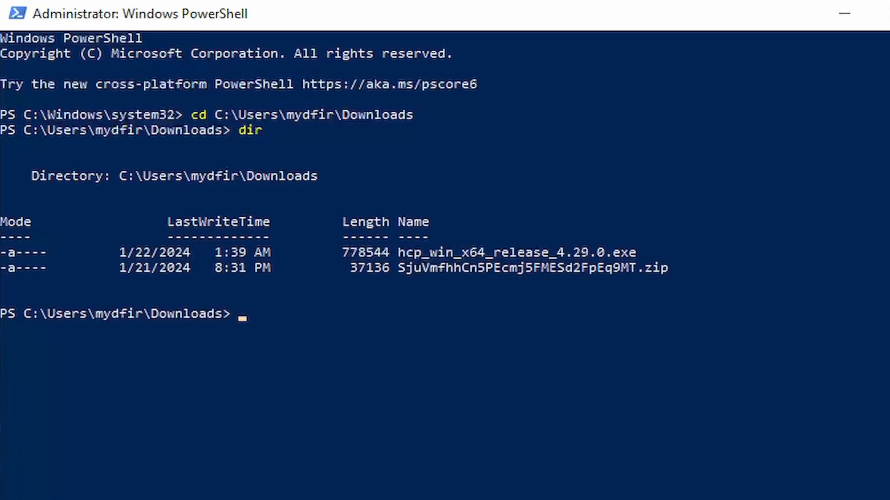
left_click(410, 298)
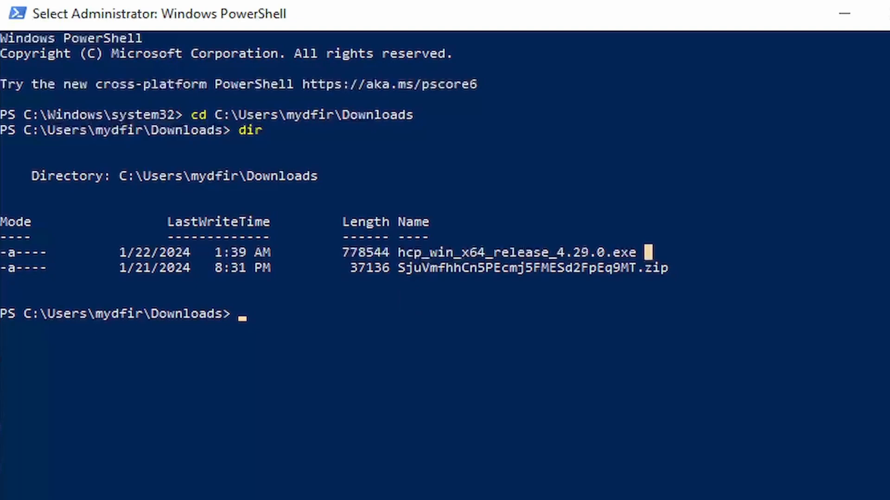
double_click(516, 253)
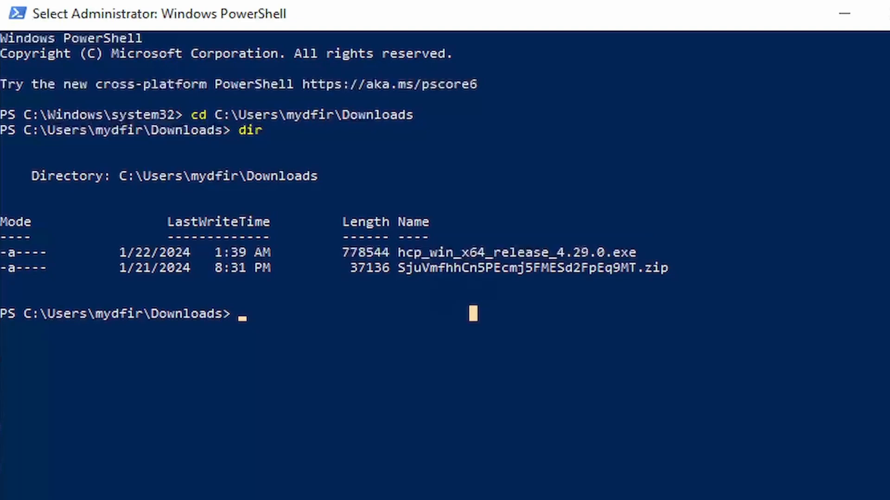
type("hc")
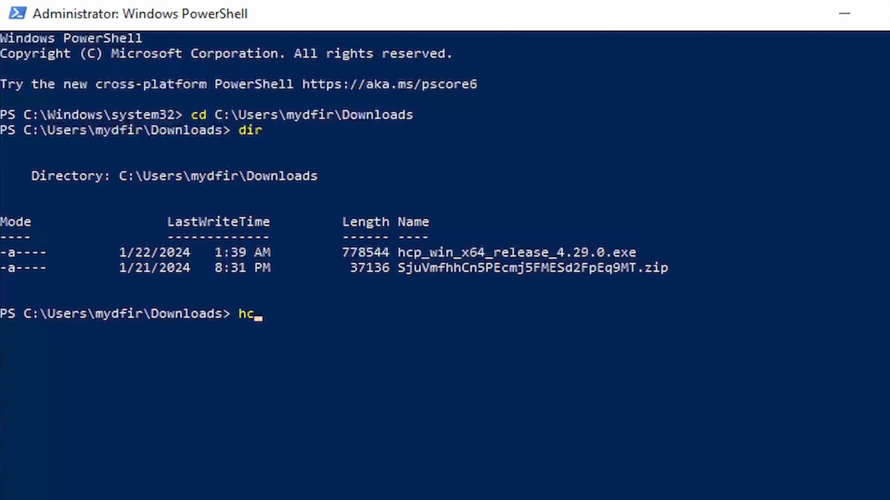
type("p_win_x64_release_4.29.0.exe")
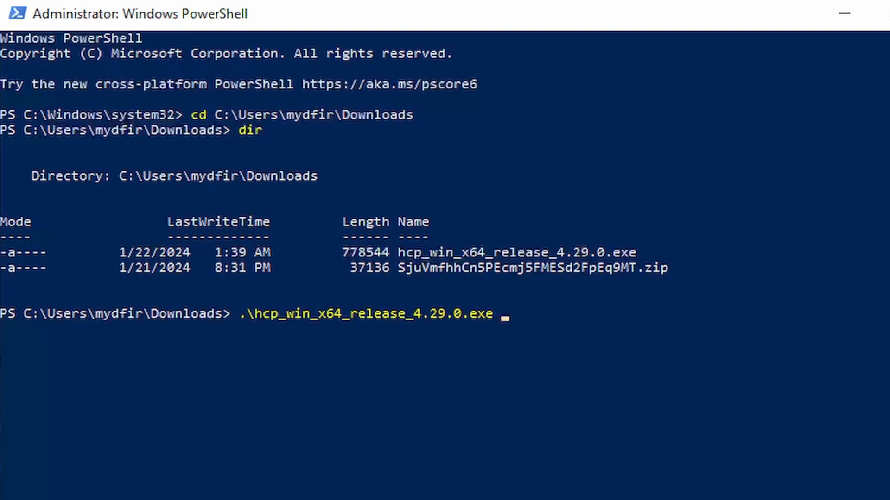
type("-i")
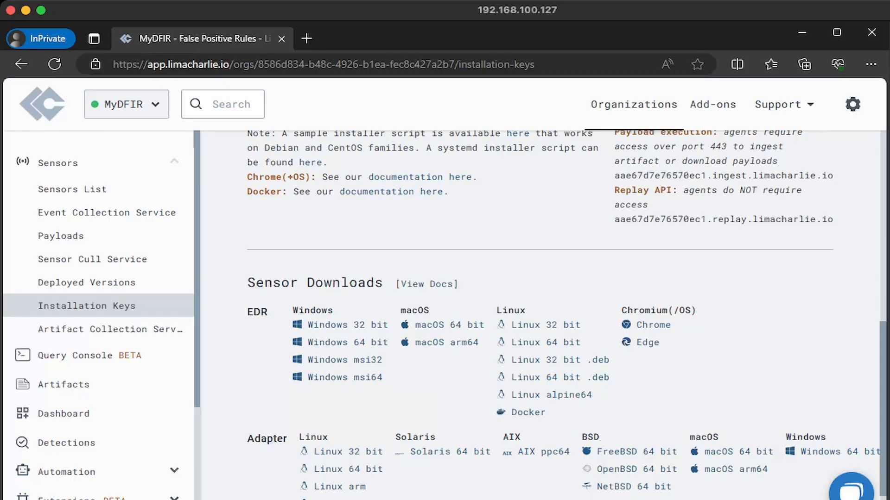
Copy the Test installation key's sensor key from the Installation Keys table
scroll("up", 3)
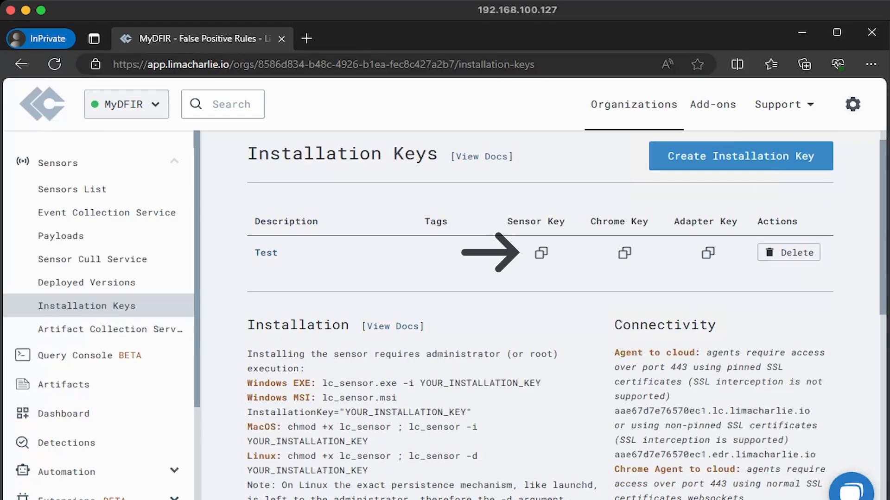
left_click(541, 252)
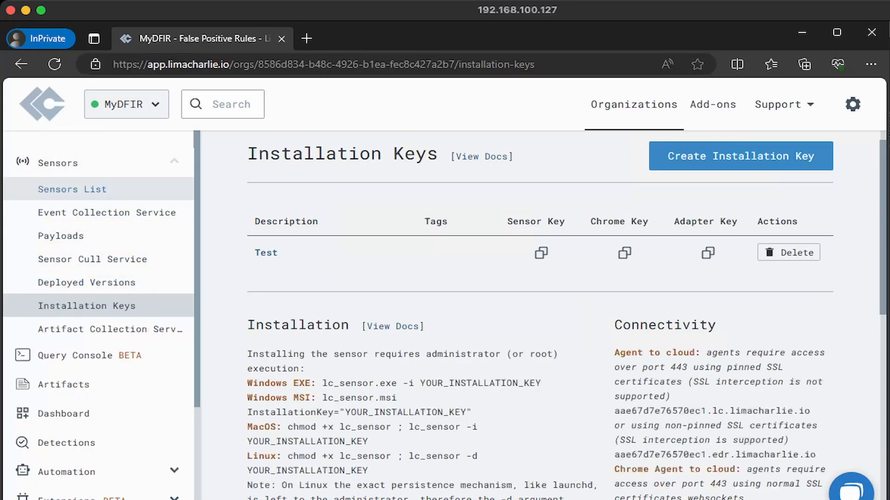
Open sensor desktop-cibhjua from the Sensors List and view its Autoruns registry startup entries
left_click(71, 190)
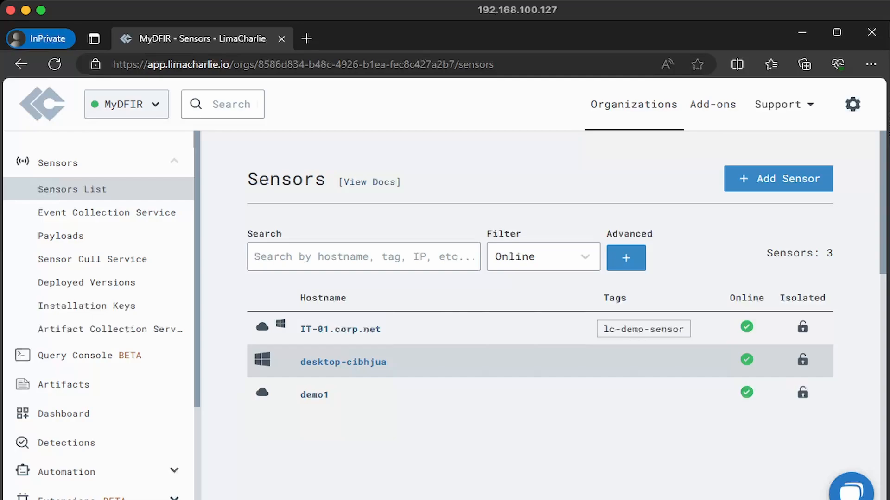
left_click(343, 361)
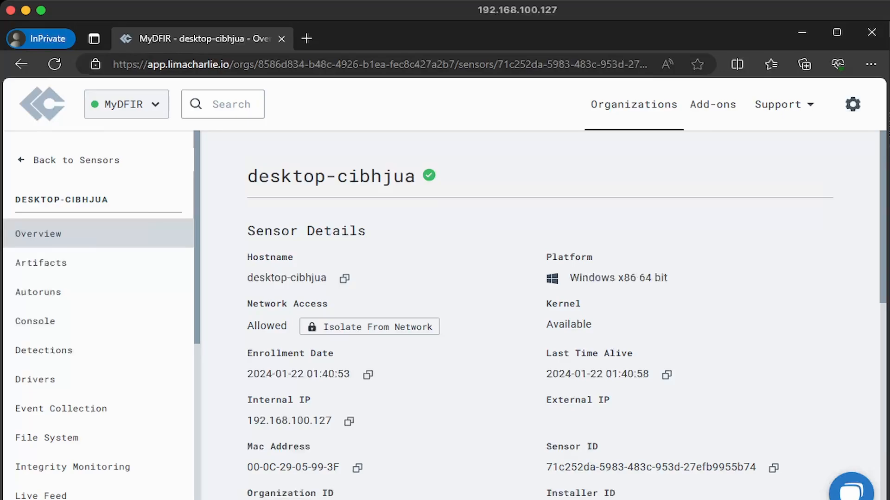
mouse_move(43, 350)
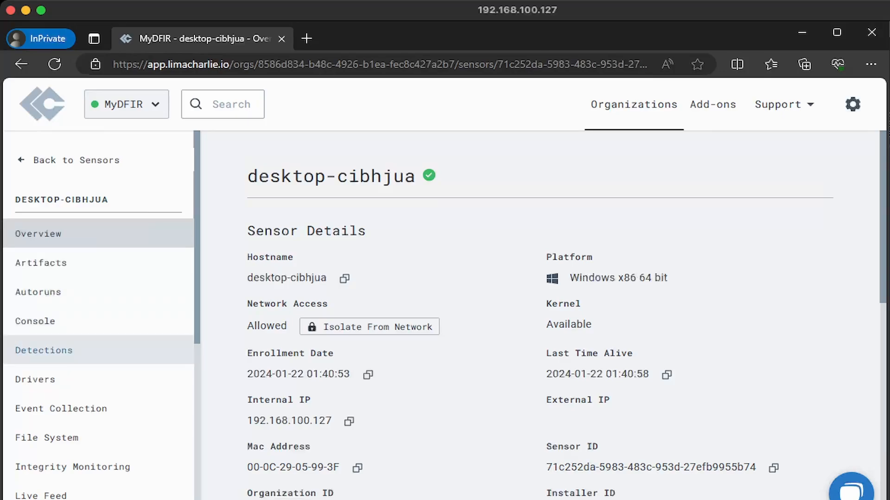
mouse_move(46, 437)
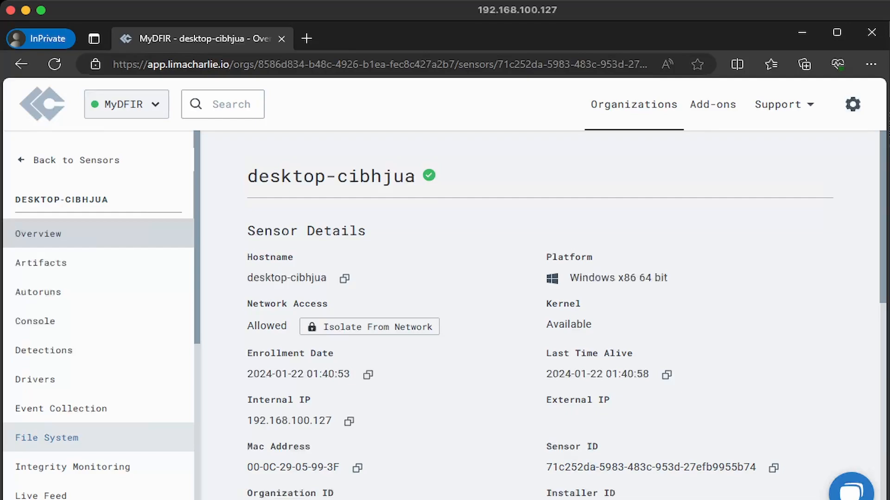
mouse_move(61, 409)
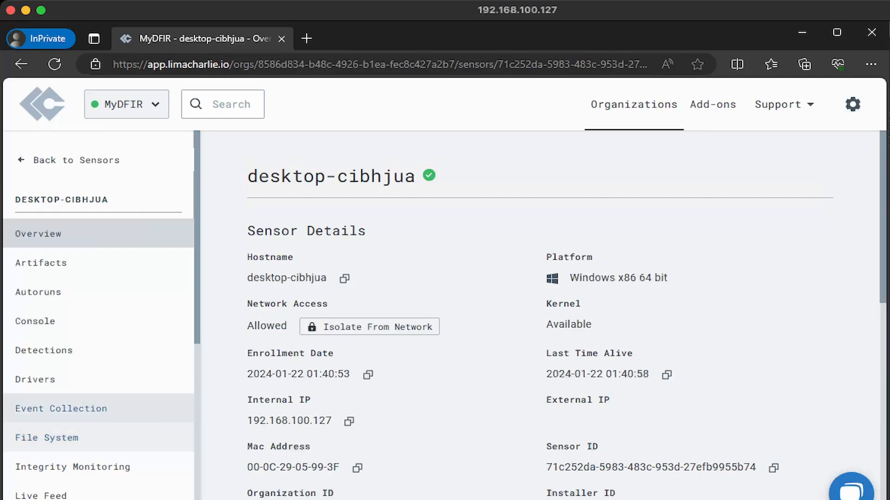
left_click(38, 292)
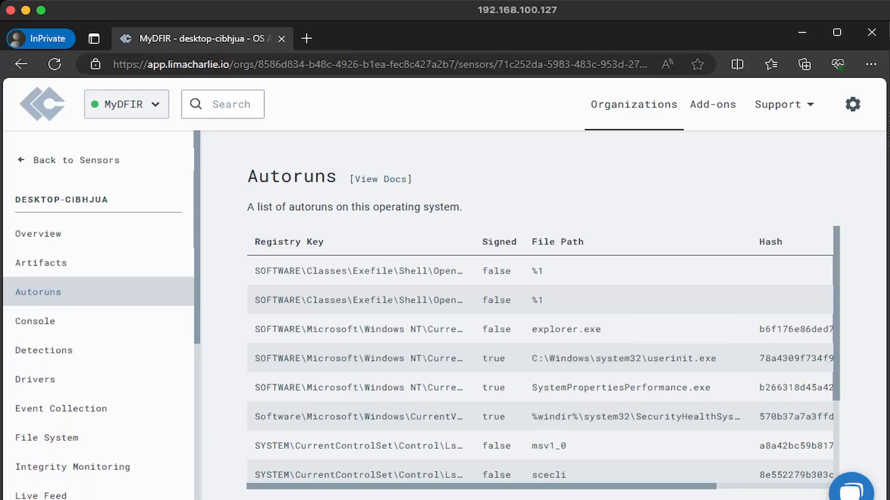
Run netstat in desktop-cibhjua's sensor console to list network connections
left_click(36, 321)
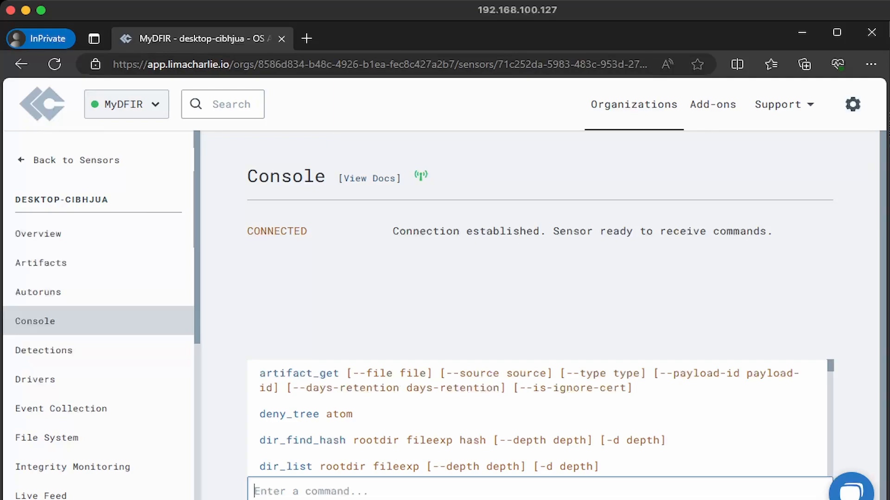
type("netstat")
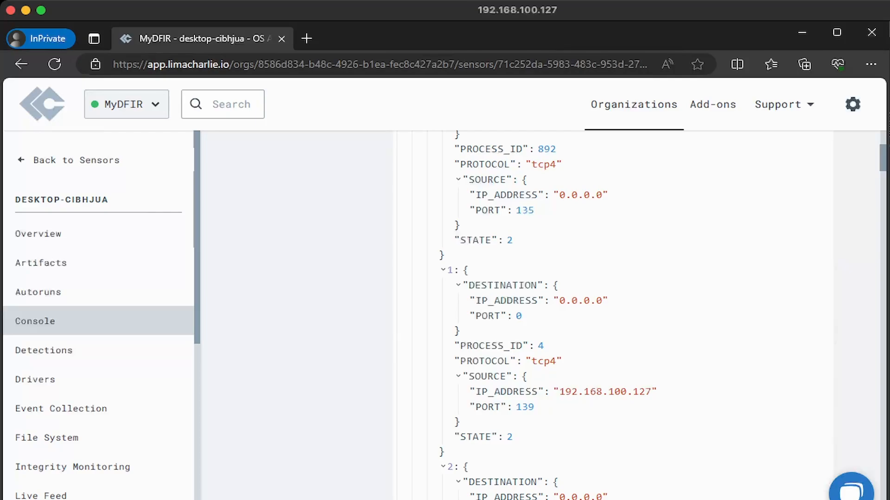
Browse File System to c:\Users\mydfir\Downloads and download the zip file
left_click(46, 438)
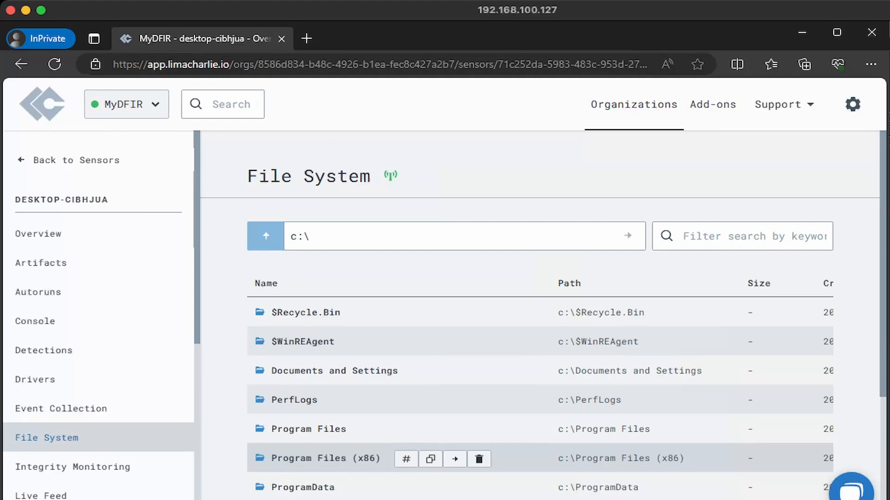
scroll("down", 3)
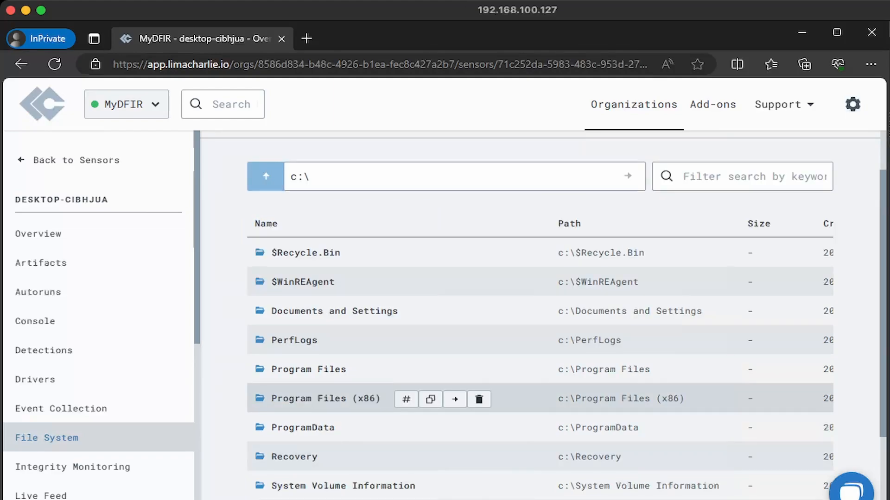
scroll("down", 3)
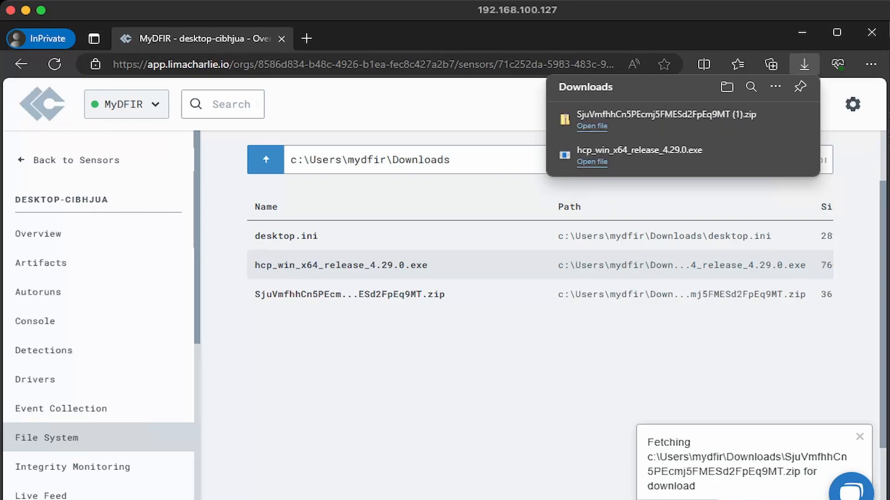
left_click(859, 437)
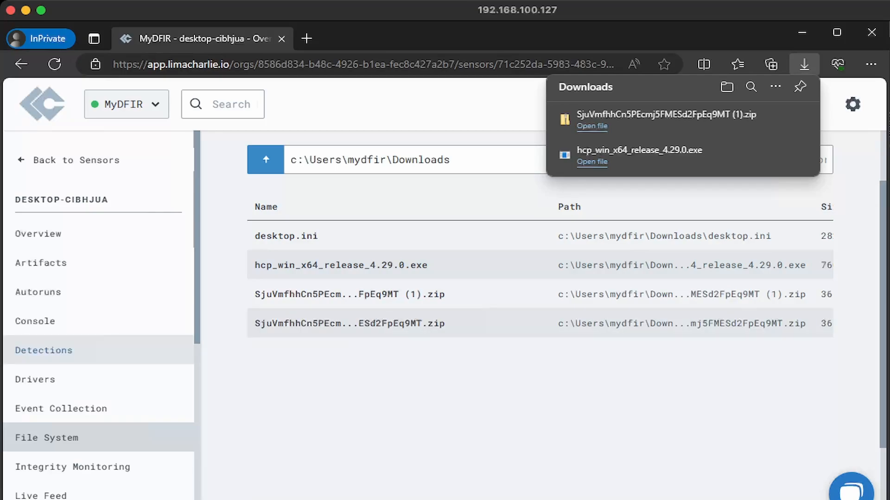
scroll("down", 3)
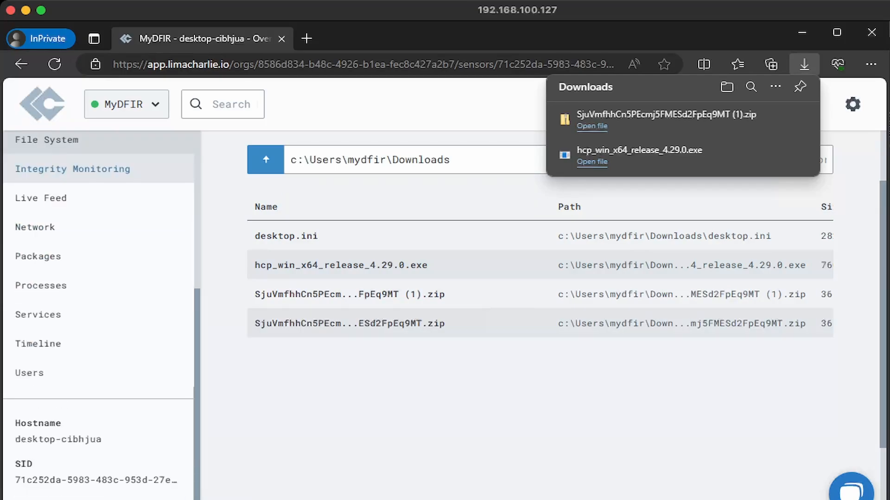
Open desktop-cibhjua's Processes list and scroll toward svchost.exe PID 1192's row
left_click(40, 285)
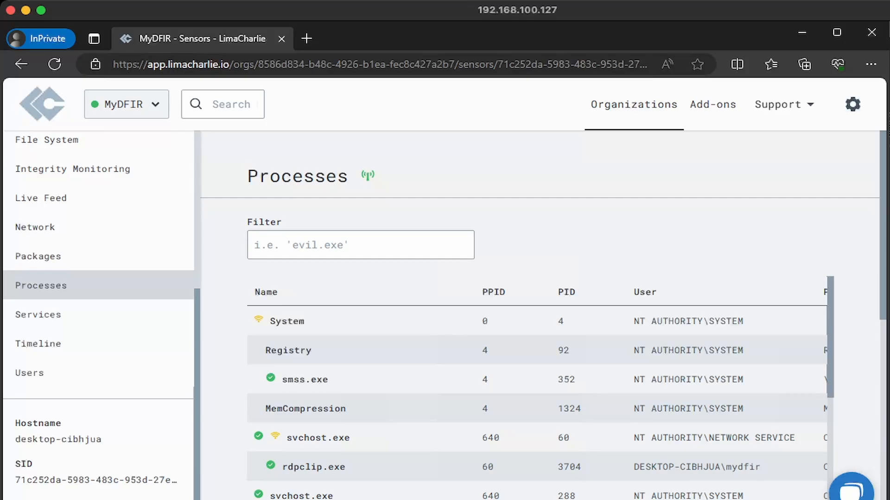
scroll("down", 3)
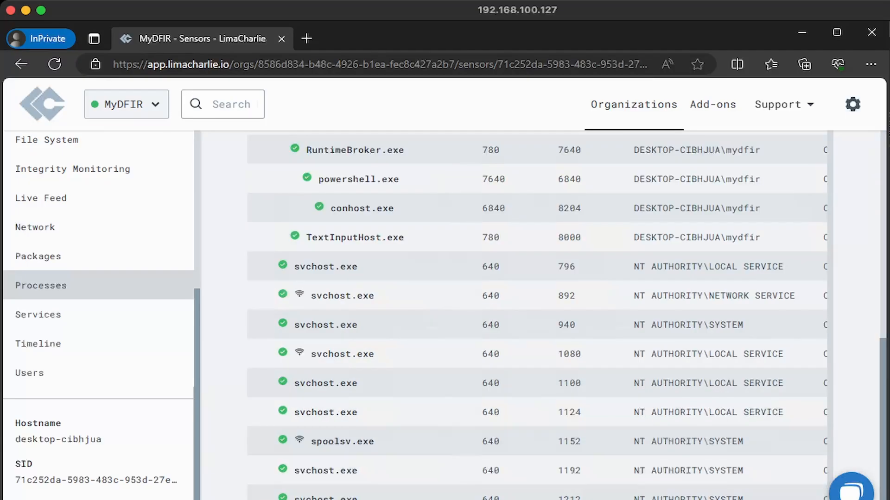
scroll("right", 3)
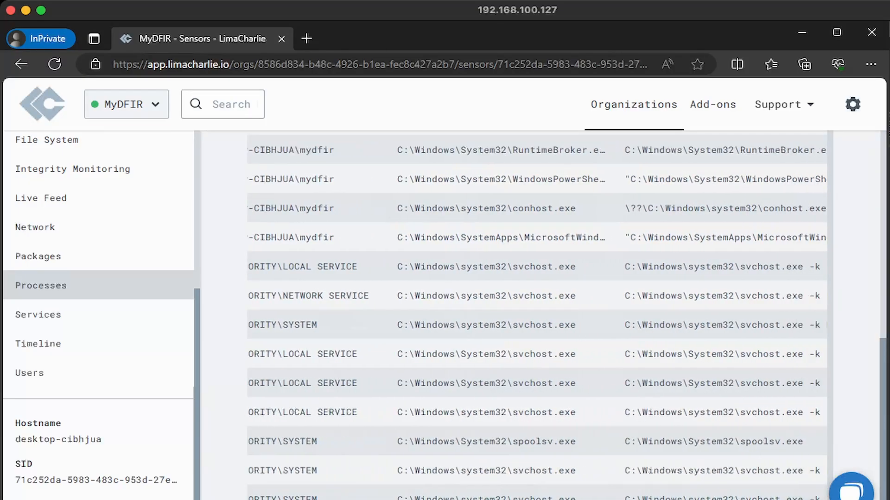
scroll("right", 3)
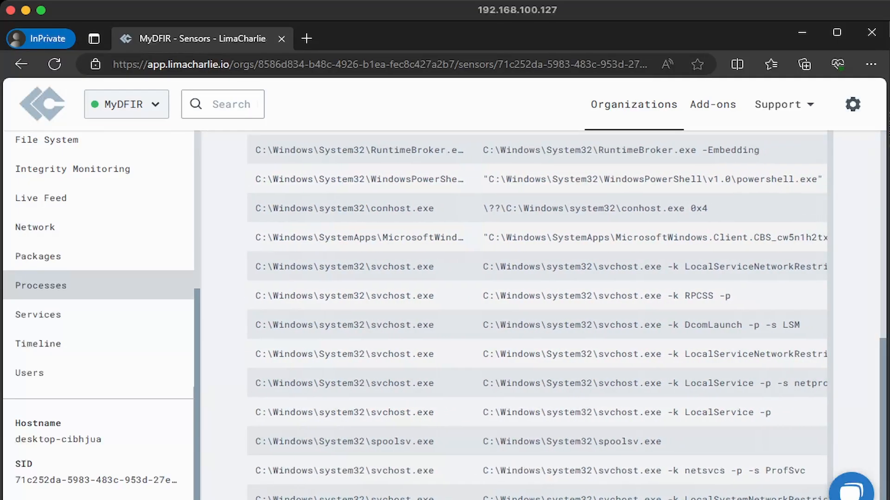
scroll("right", 3)
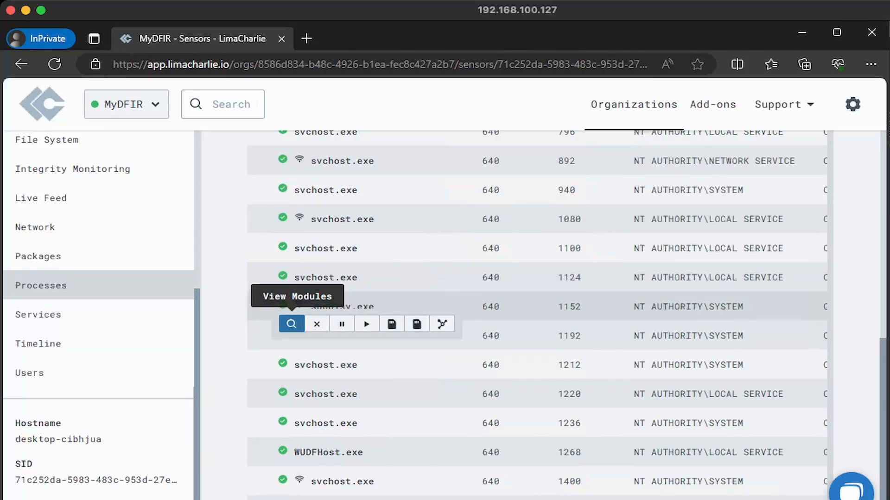
mouse_move(341, 324)
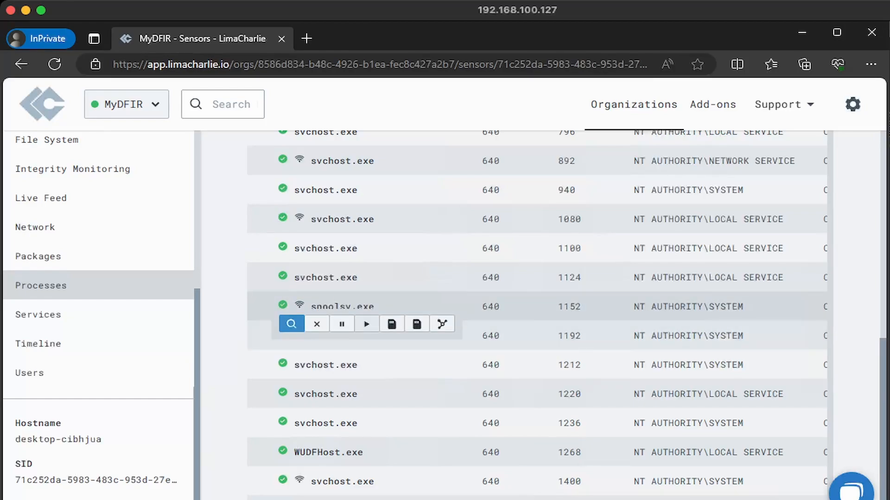
mouse_move(416, 324)
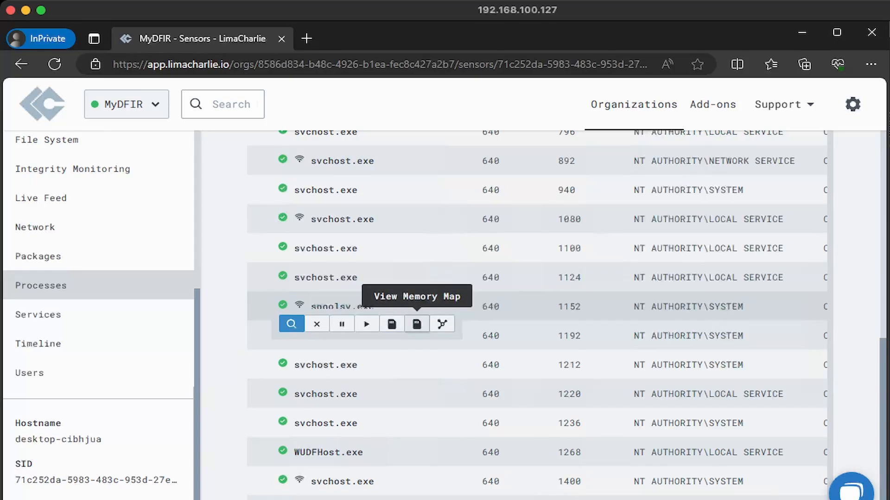
mouse_move(442, 324)
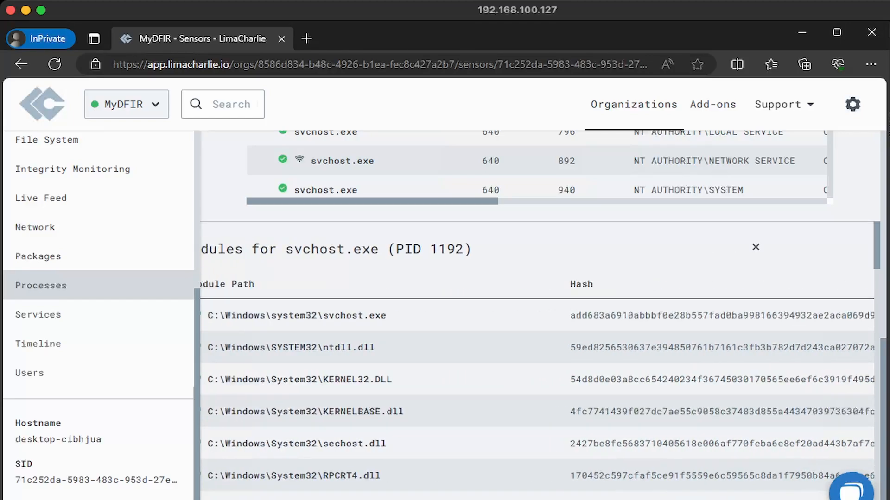
scroll("right", 3)
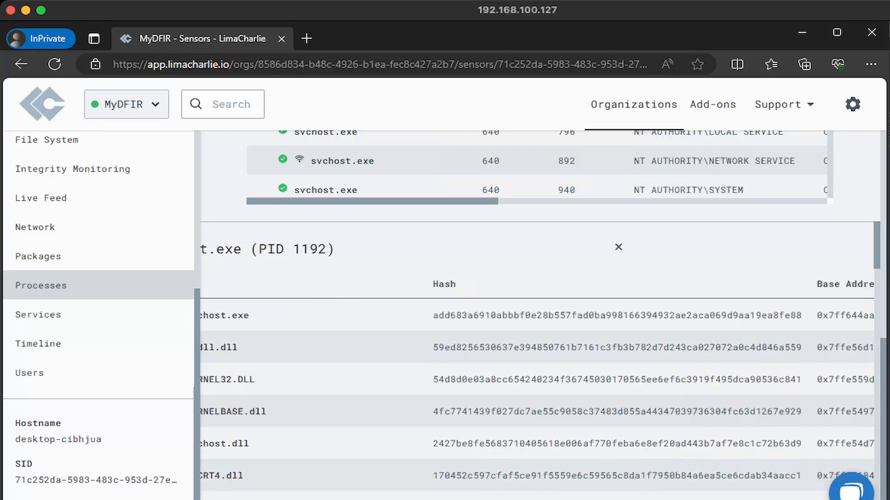
scroll("right", 3)
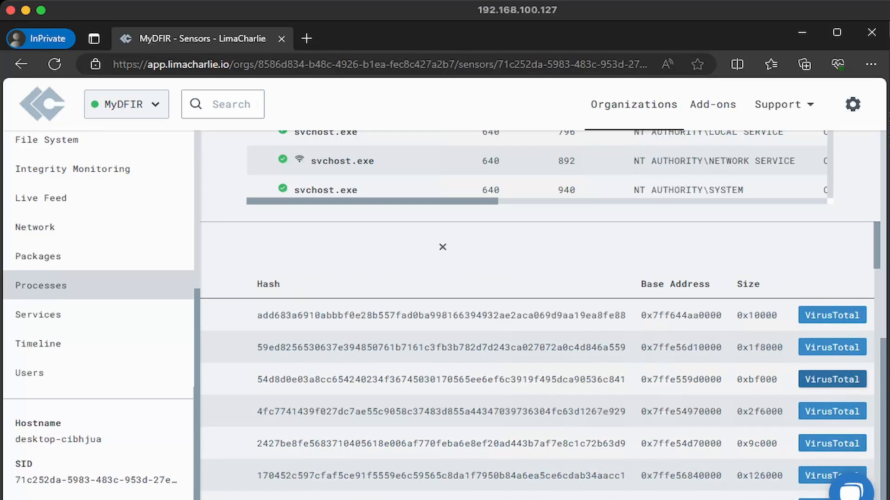
left_click(831, 379)
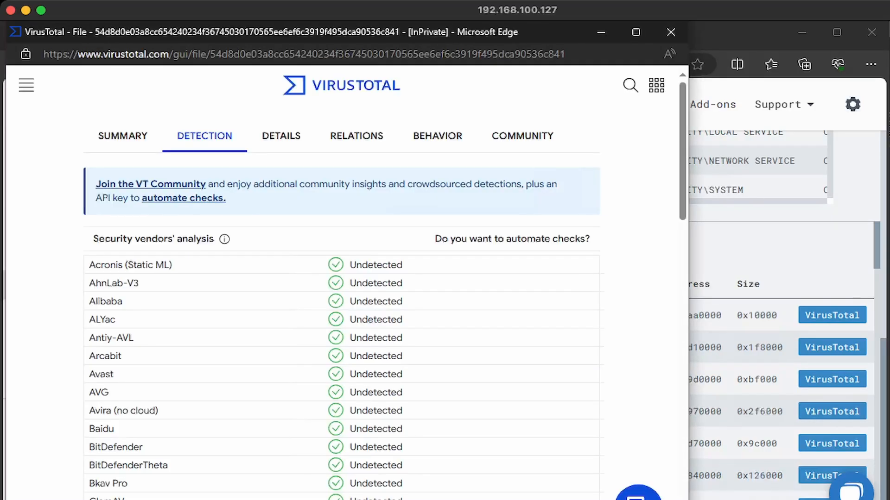
left_click(122, 136)
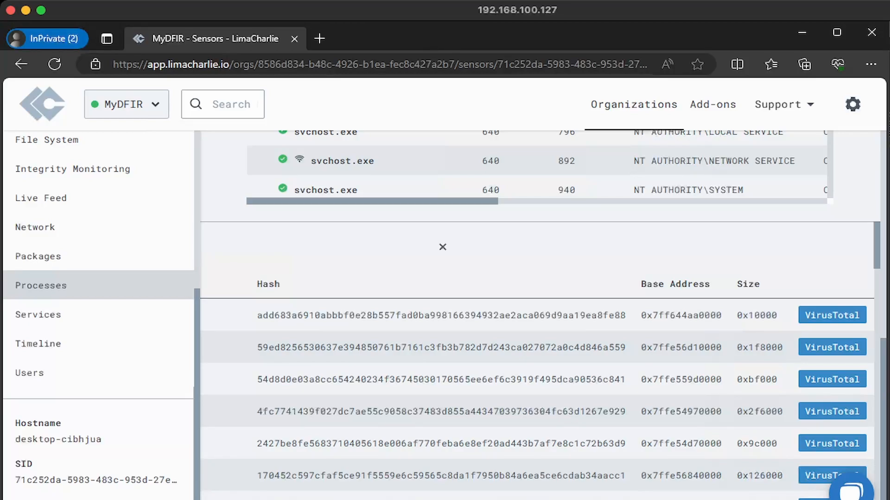
scroll("up", 3)
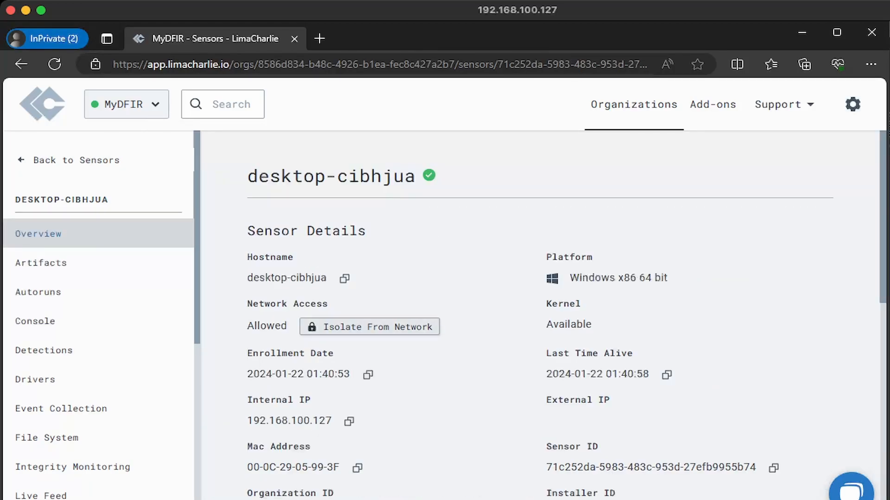
Isolate desktop-cibhjua from the network and confirm with Ok in the Isolating sensor dialog
left_click(368, 327)
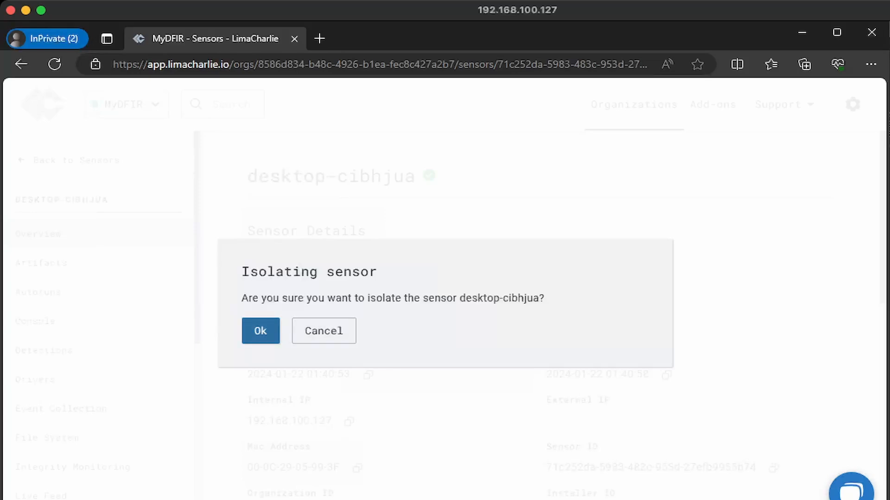
left_click(260, 331)
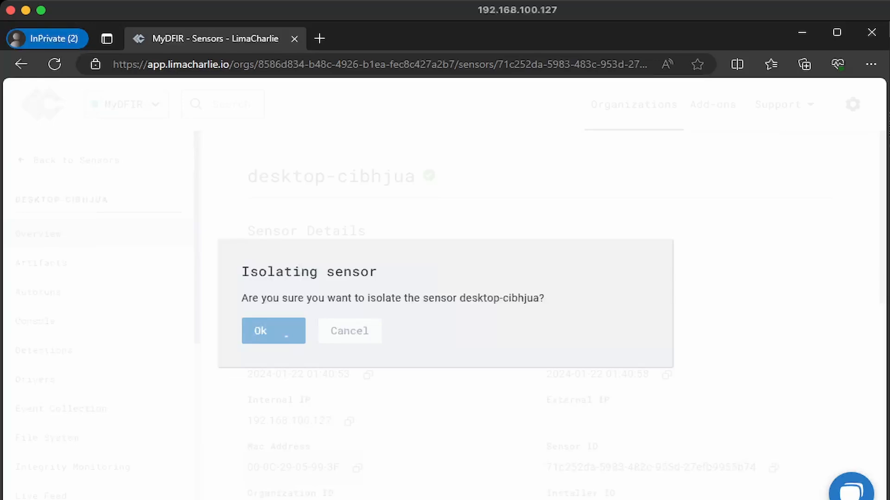
left_click(273, 331)
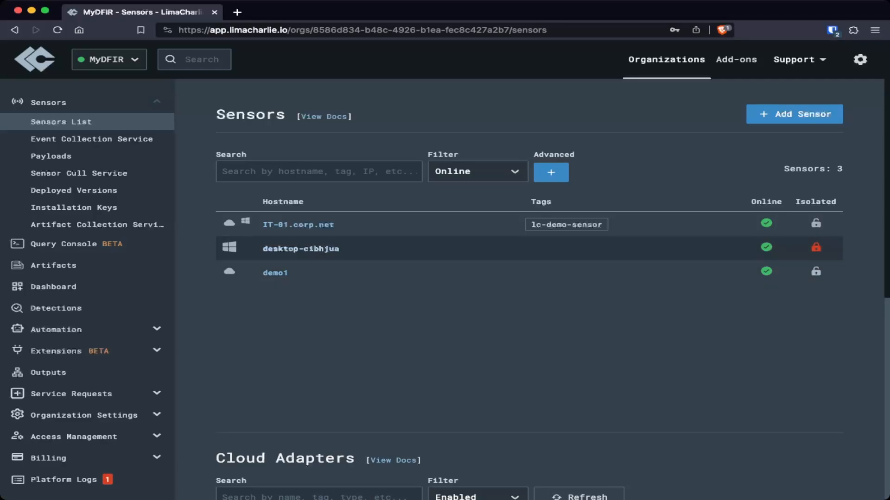
Open desktop-cibhjua's details, choose Rejoin Network, and confirm with Ok
left_click(300, 248)
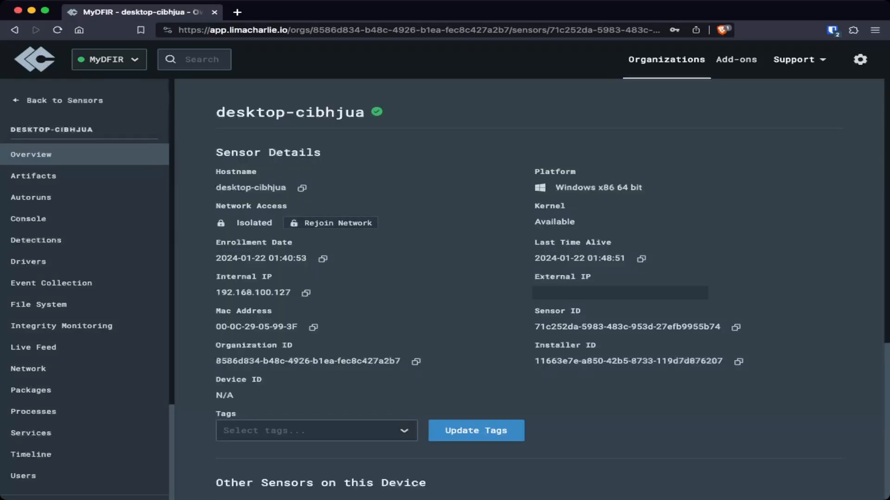
left_click(336, 222)
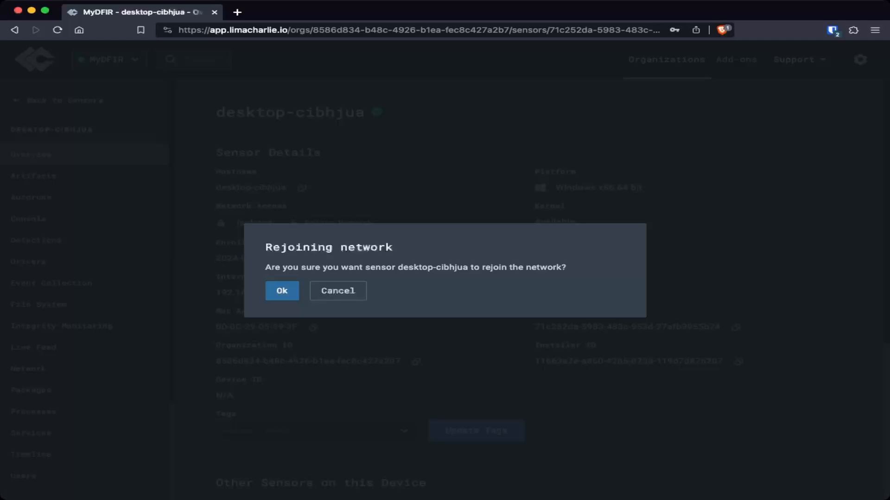
left_click(281, 290)
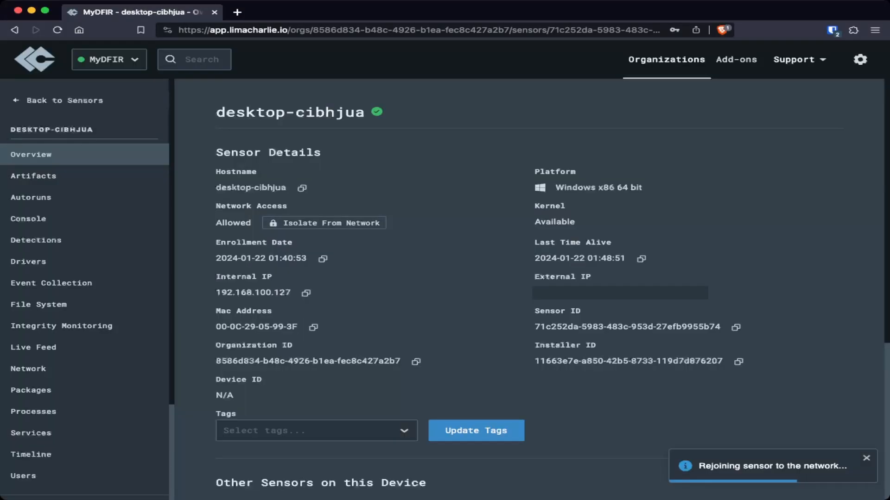